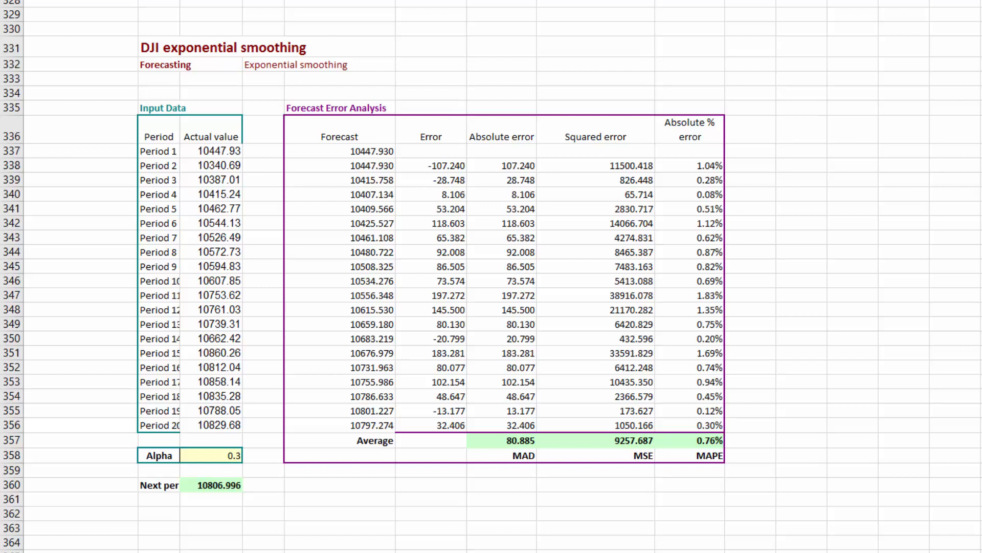
pyautogui.moveTo(6, 306)
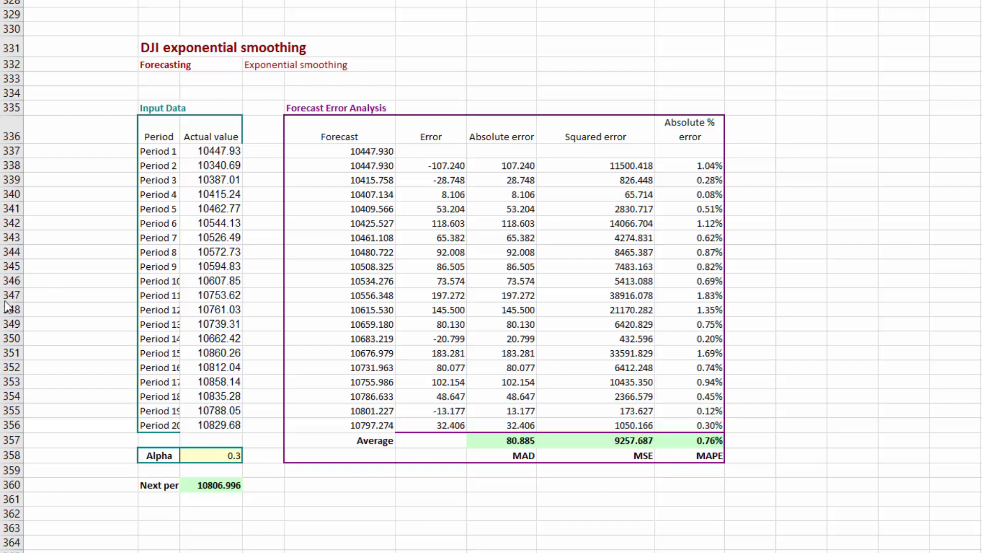
pyautogui.moveTo(60, 316)
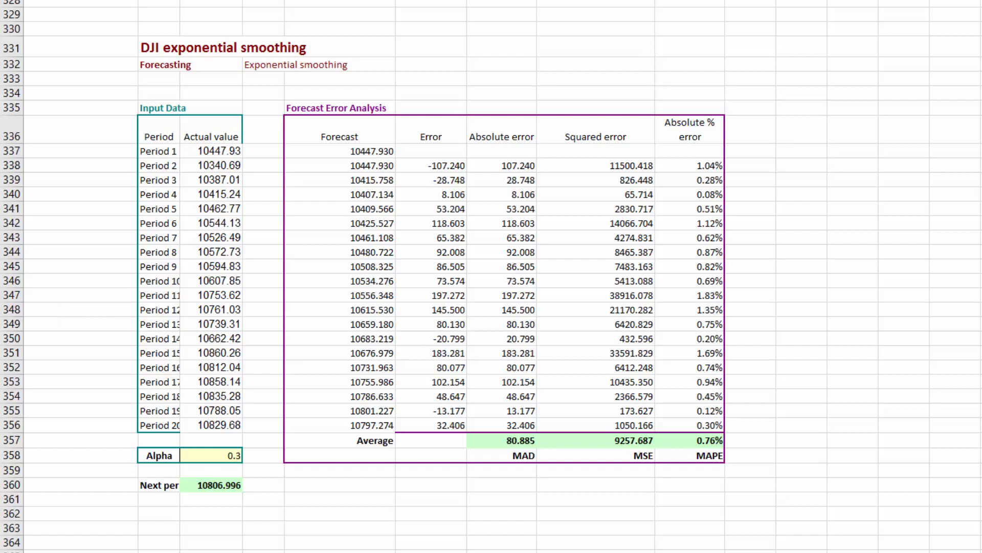
pyautogui.moveTo(149, 35)
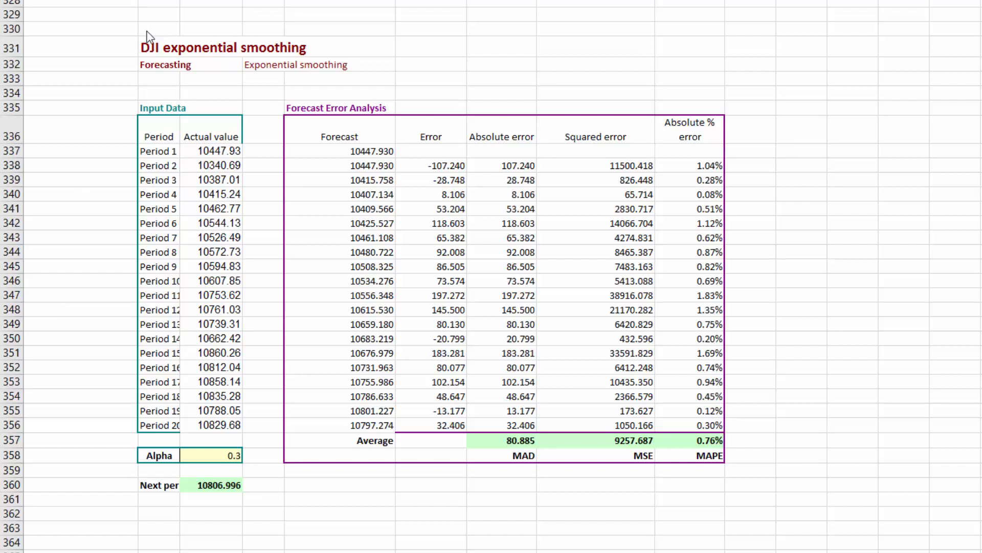
pyautogui.moveTo(127, 40)
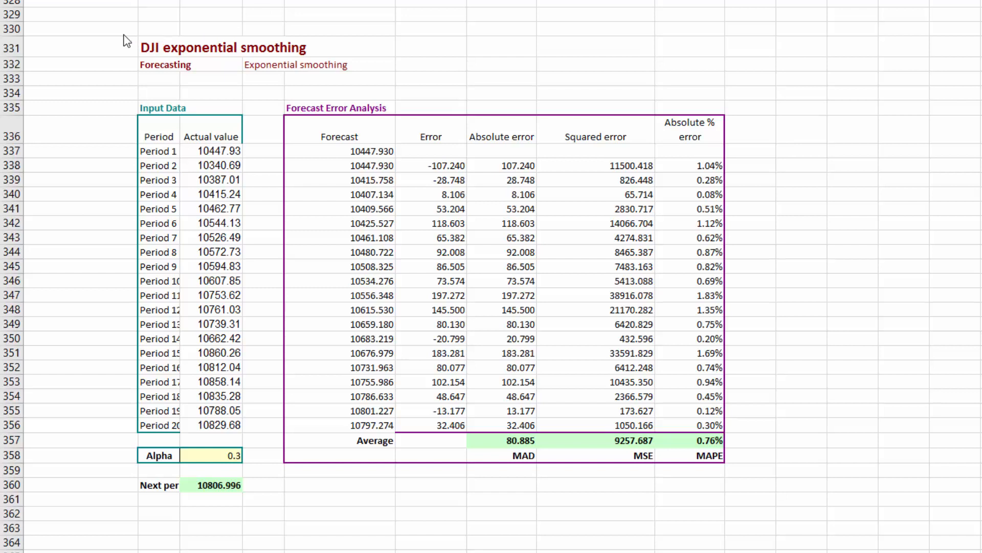
pyautogui.moveTo(138, 55)
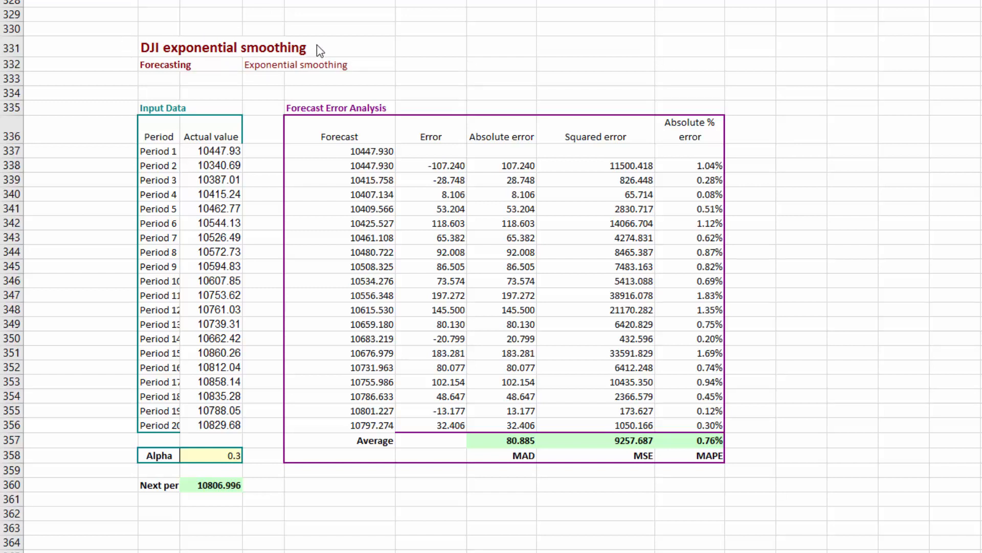
pyautogui.moveTo(178, 115)
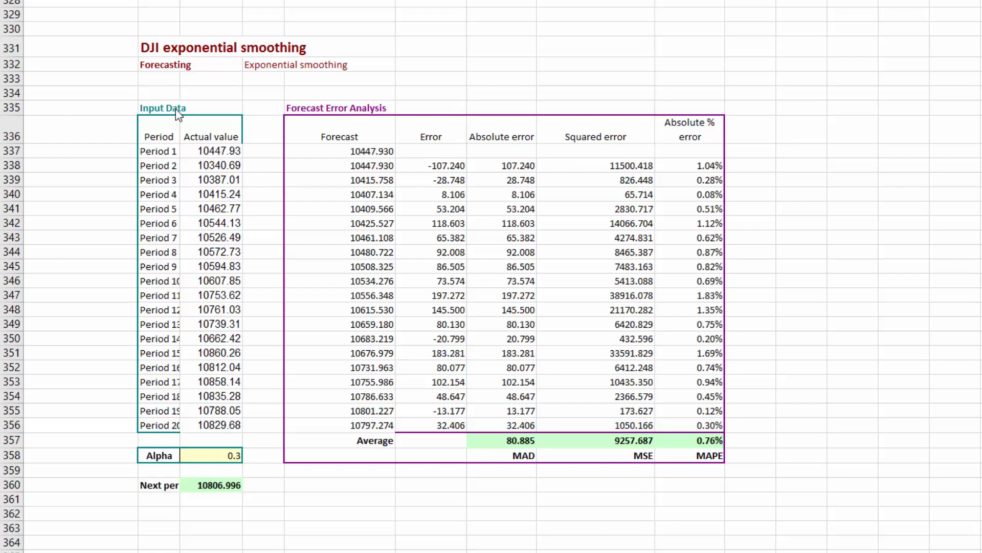
pyautogui.moveTo(175, 381)
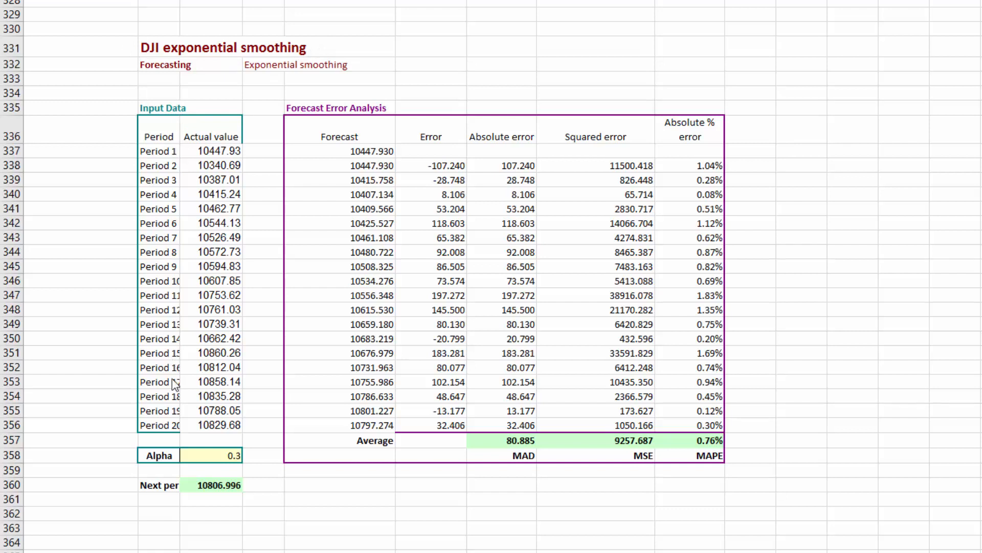
pyautogui.moveTo(230, 251)
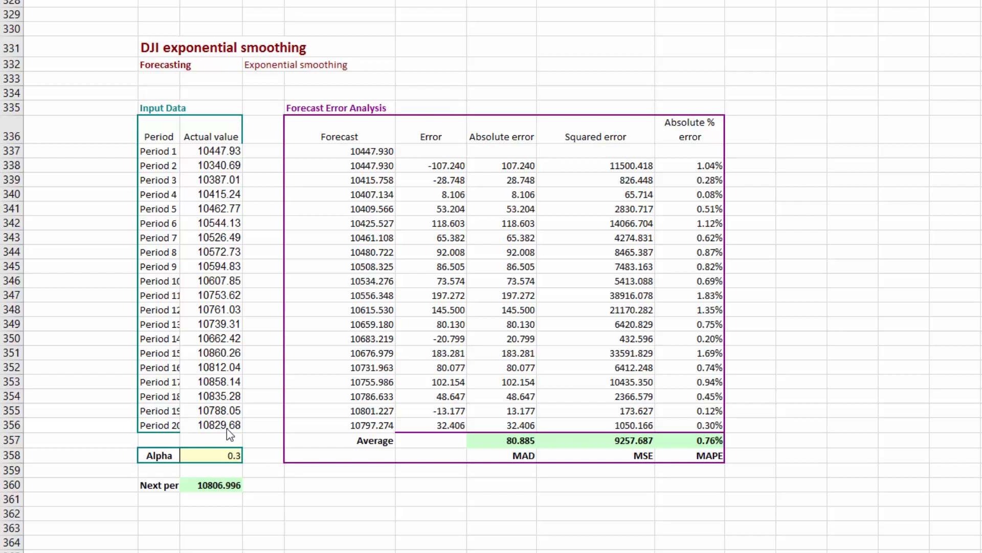
pyautogui.moveTo(230, 307)
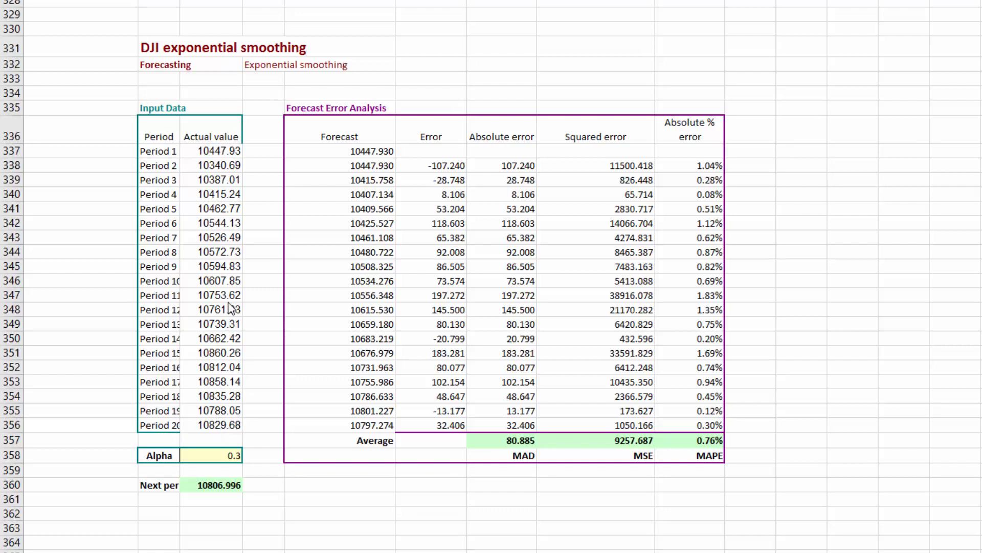
pyautogui.moveTo(250, 478)
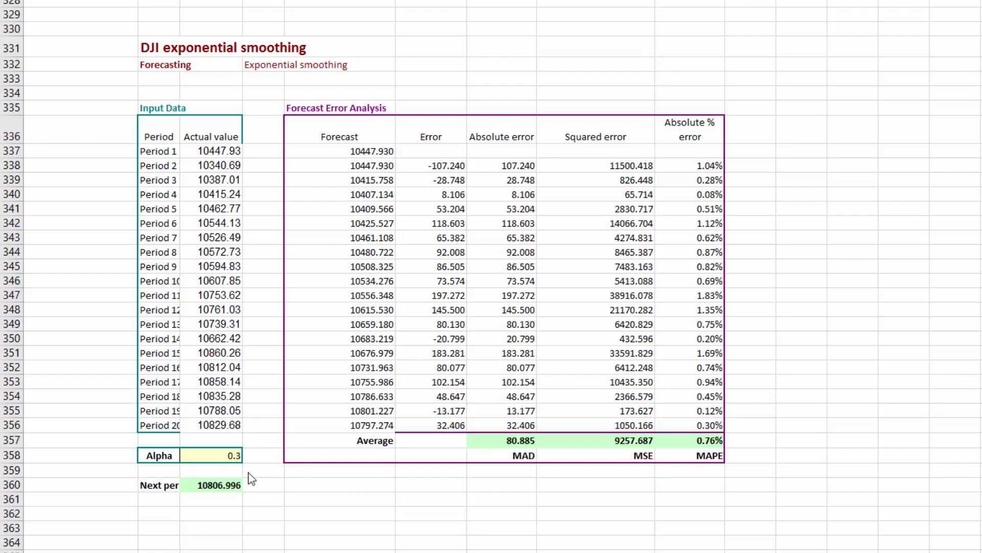
pyautogui.moveTo(227, 469)
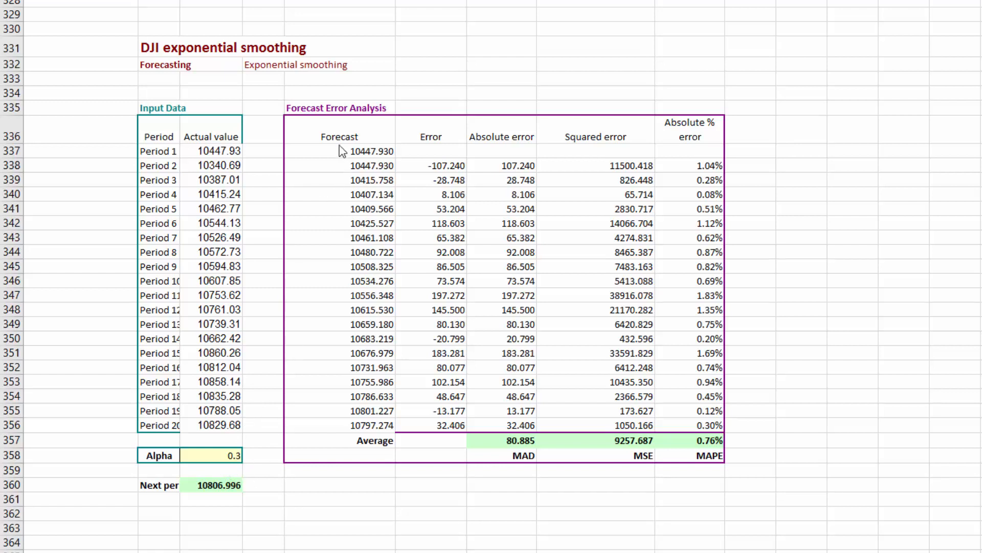
pyautogui.moveTo(711, 412)
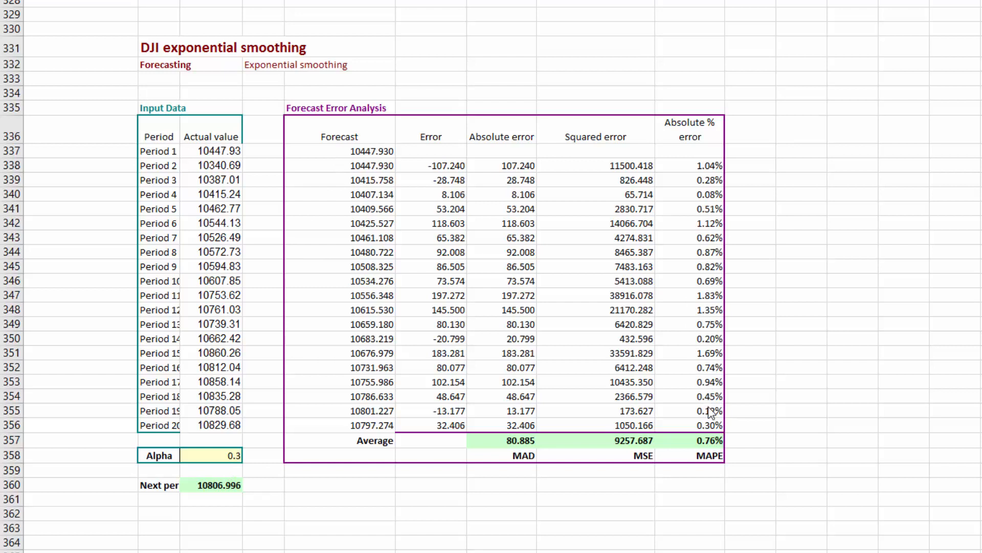
pyautogui.moveTo(372, 154)
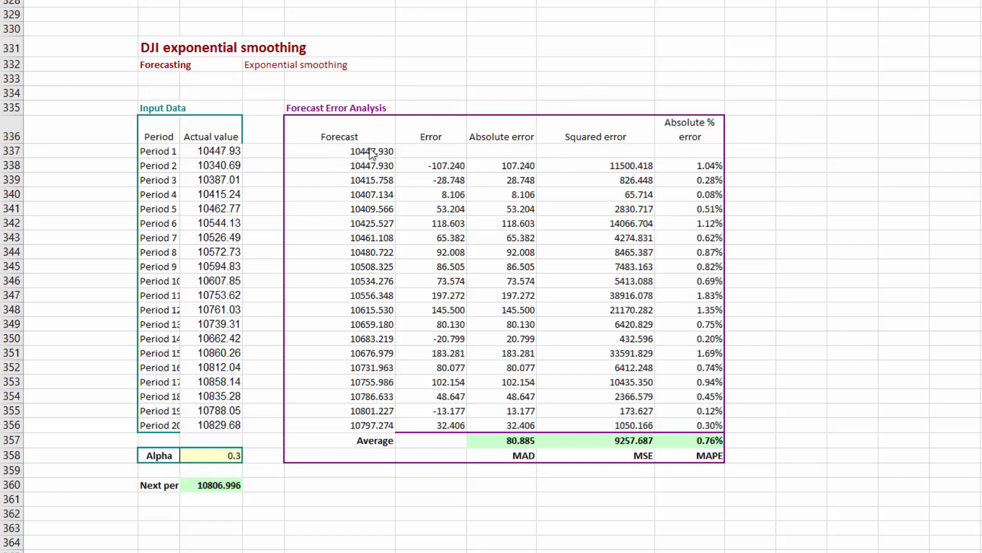
pyautogui.moveTo(224, 155)
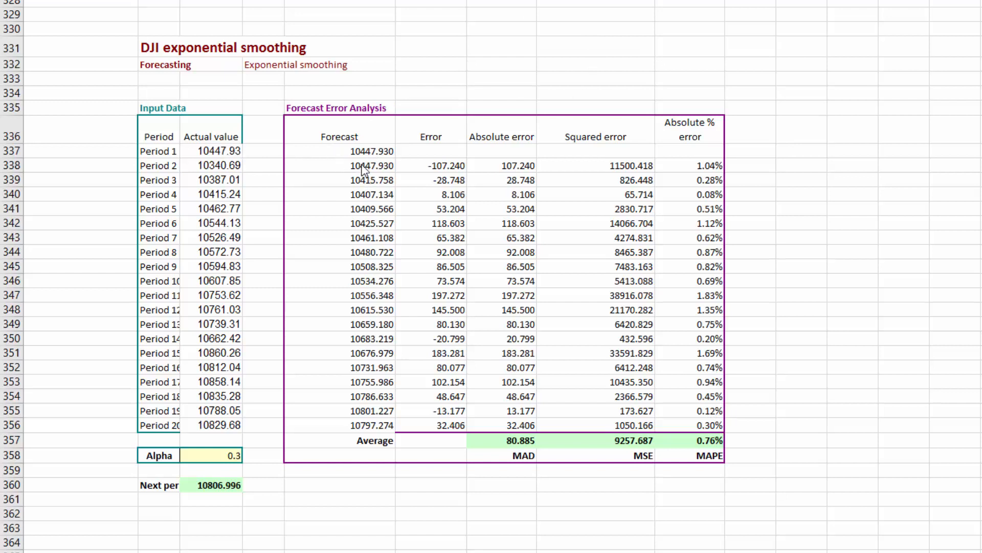
# Inspect the Period 2 forecast, error and absolute % error formulas without changing them.
pyautogui.click(371, 164)
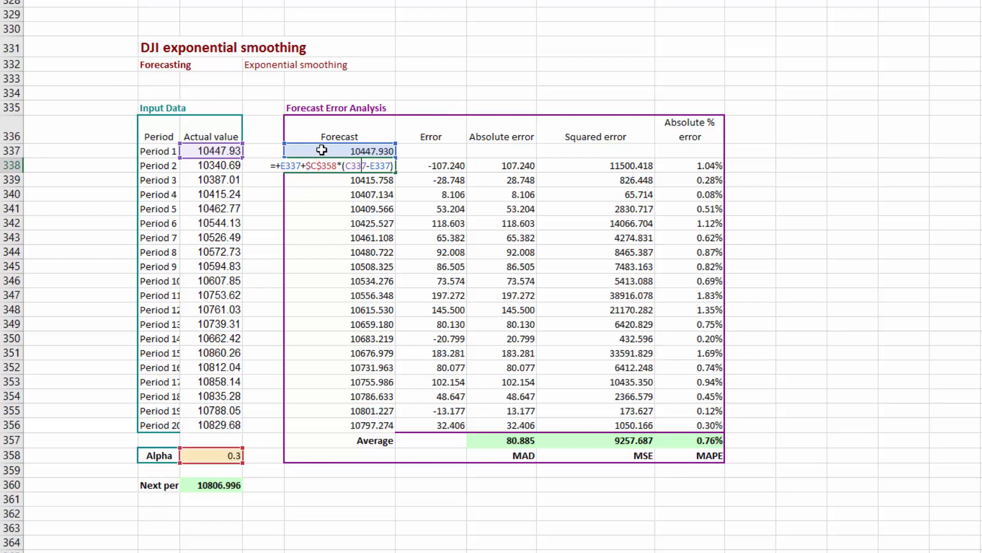
pyautogui.moveTo(317, 171)
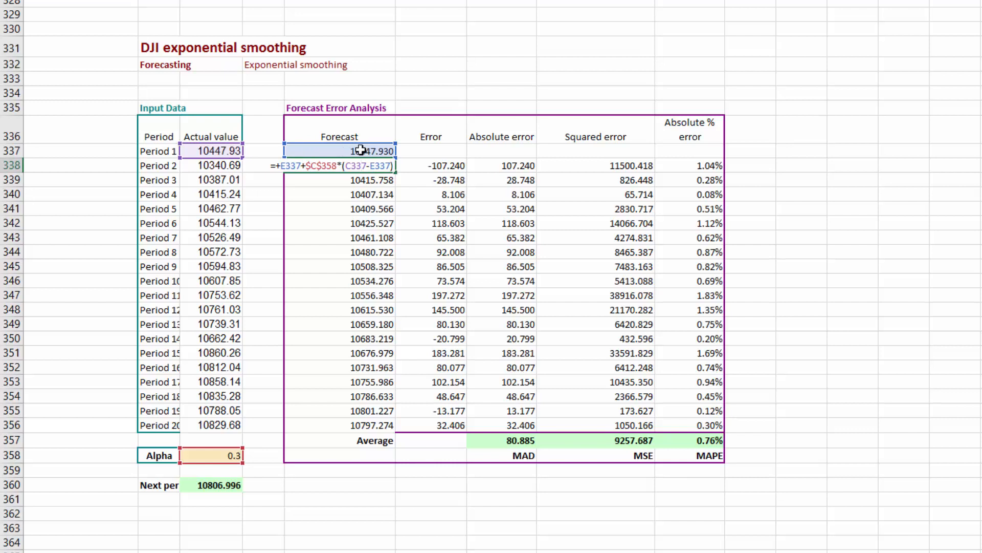
pyautogui.moveTo(374, 166)
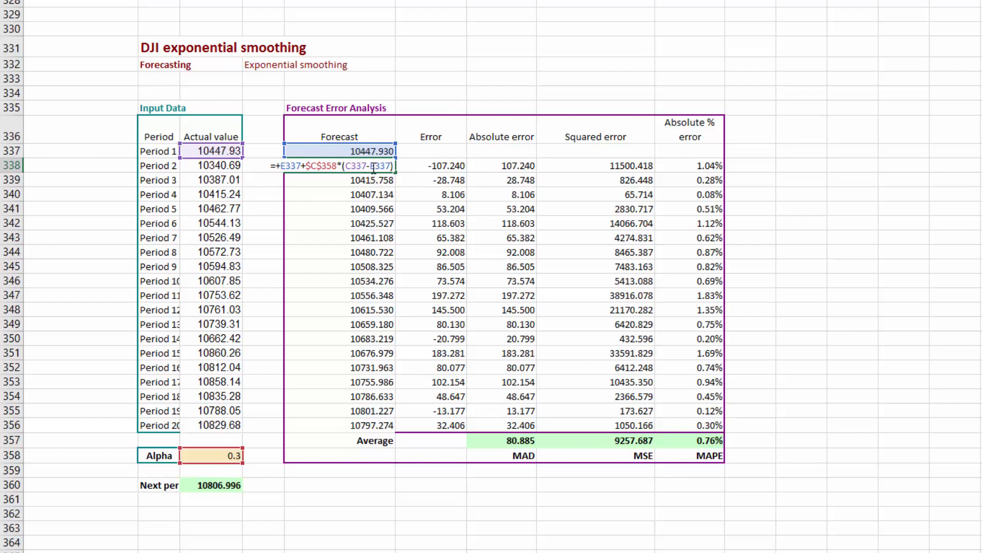
pyautogui.press('Enter')
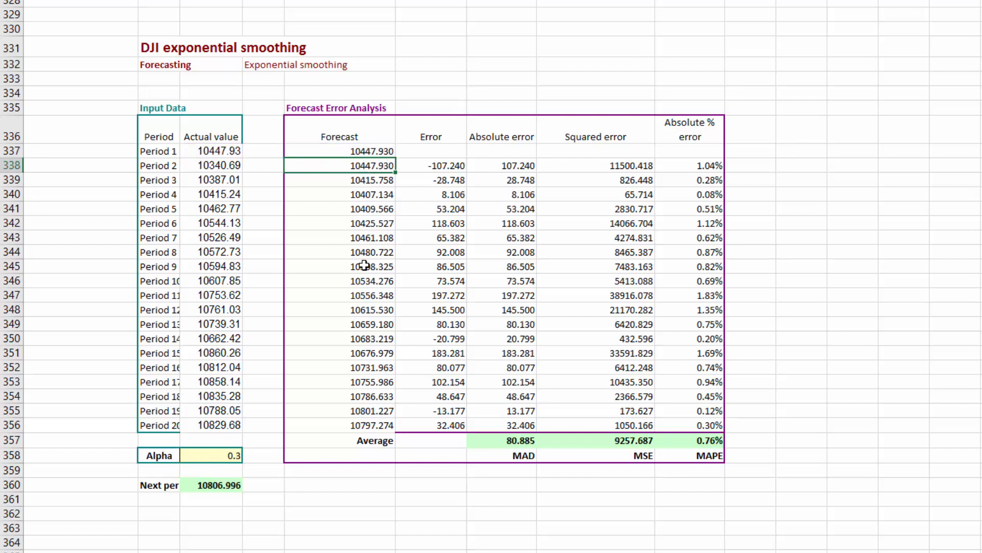
pyautogui.moveTo(371, 413)
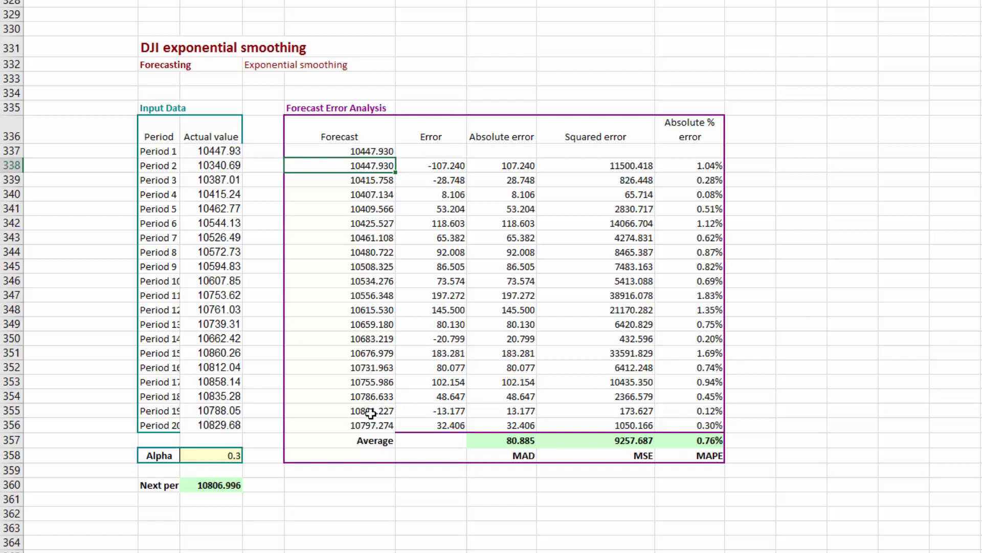
pyautogui.moveTo(369, 415)
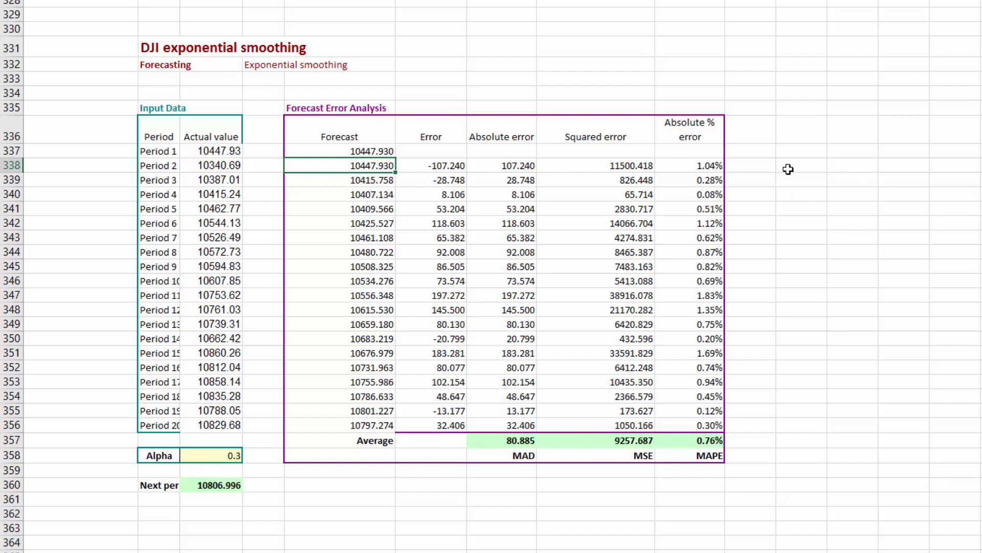
pyautogui.moveTo(439, 166)
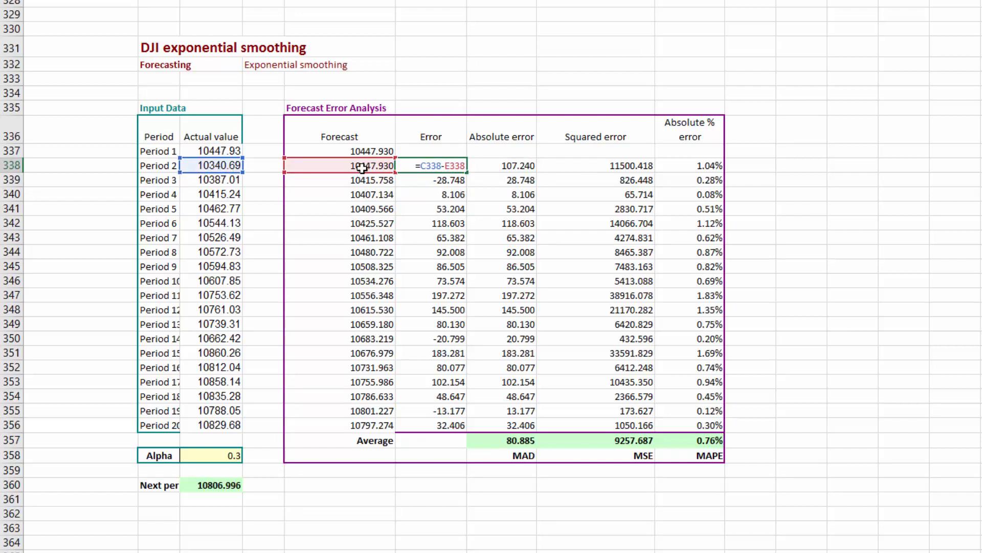
pyautogui.press('enter')
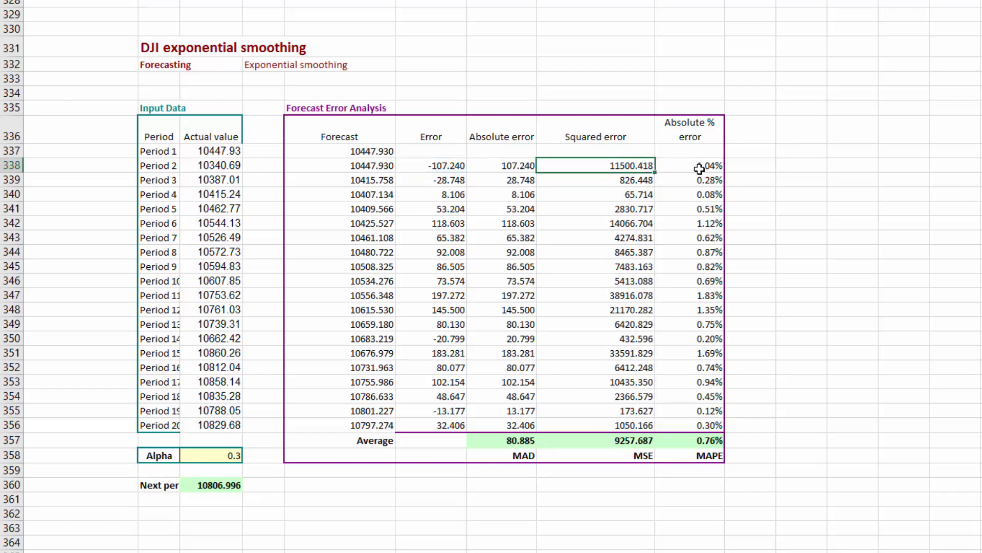
pyautogui.doubleClick(688, 165)
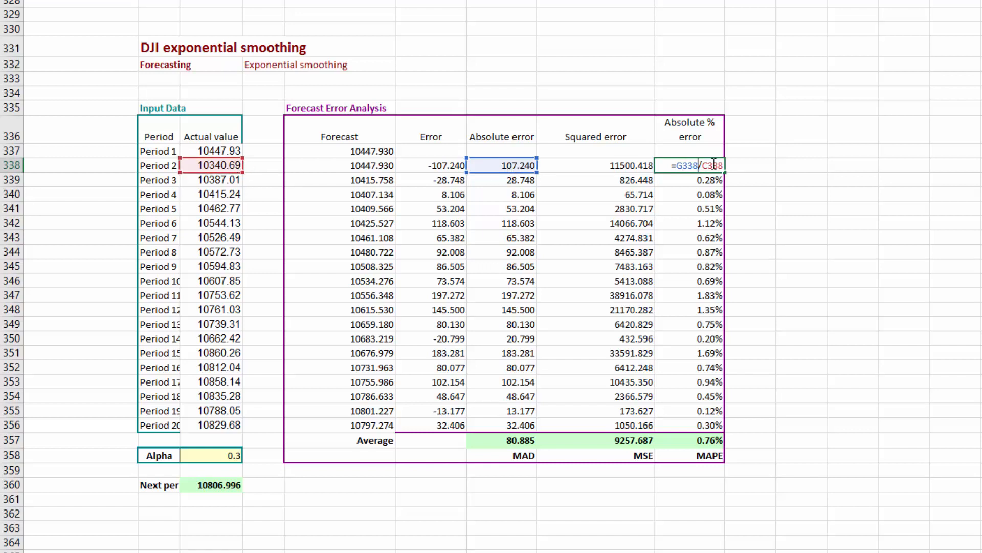
pyautogui.press('Enter')
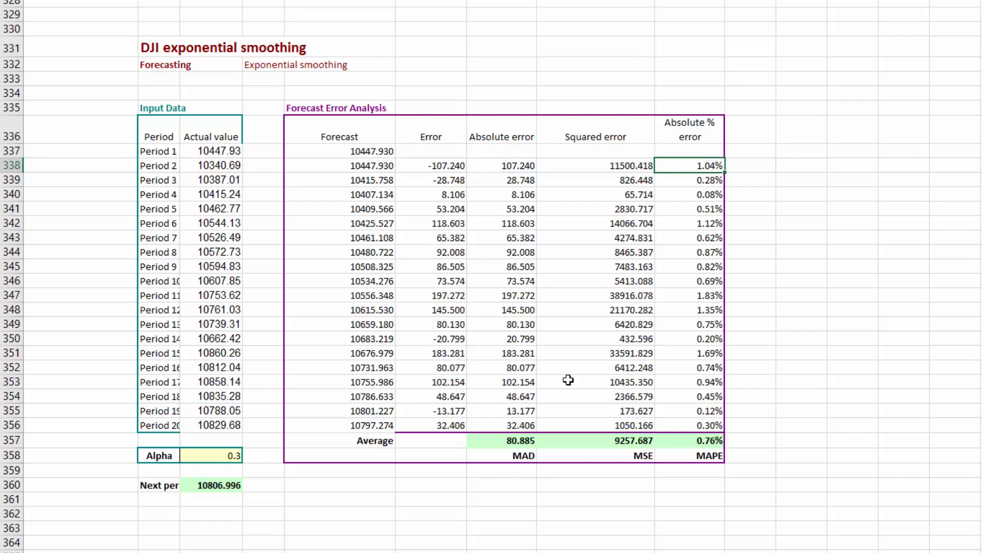
pyautogui.moveTo(690, 401)
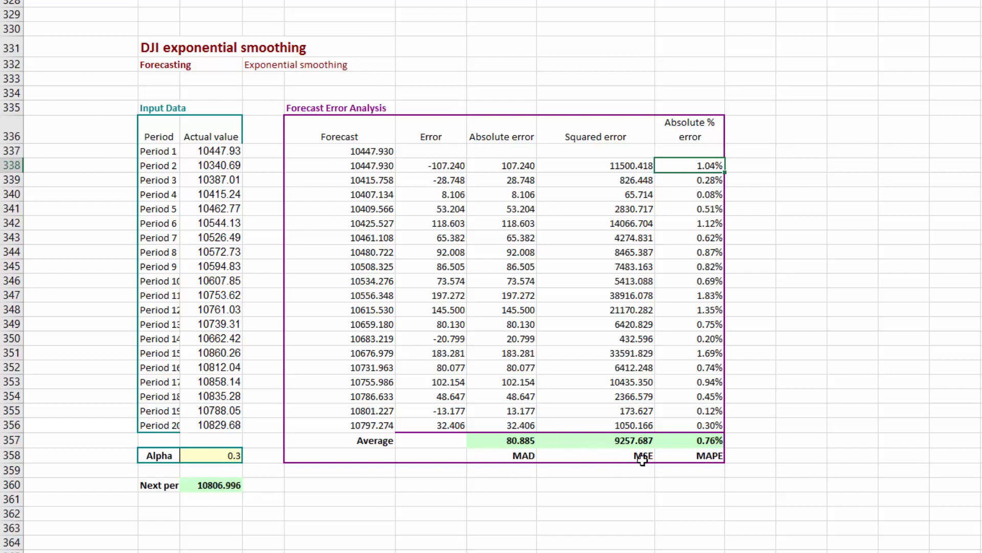
pyautogui.moveTo(549, 455)
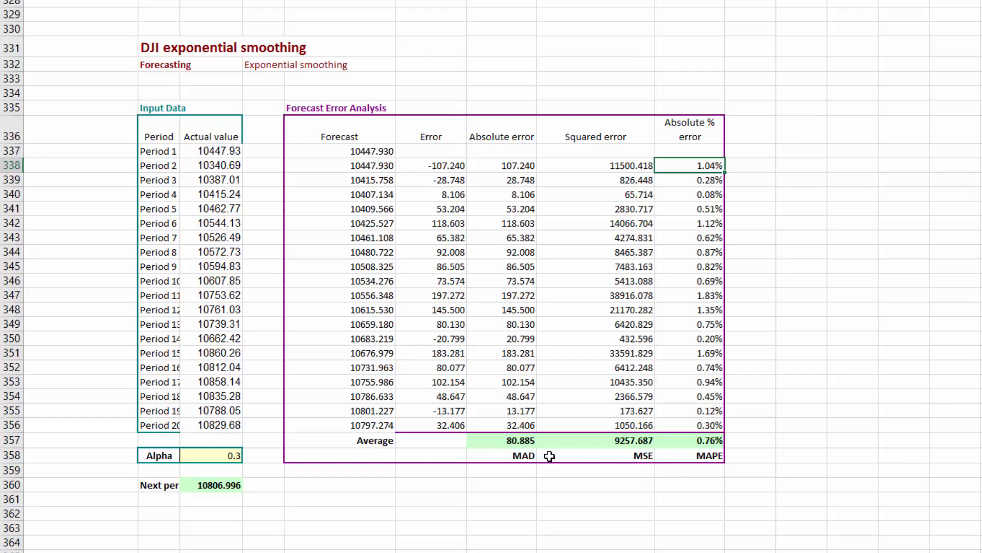
pyautogui.moveTo(523, 440)
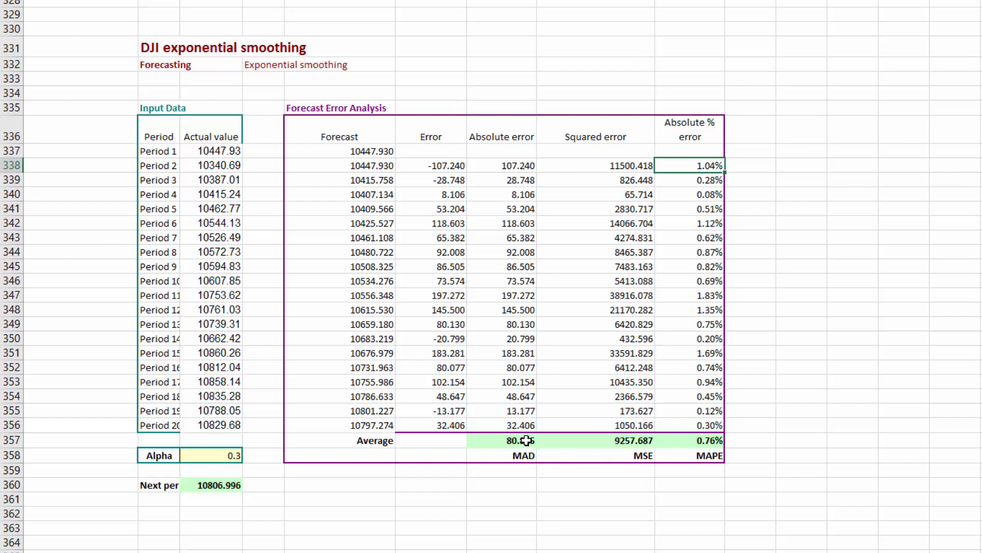
# Inspect the MAD and MSE average formulas without changing them.
pyautogui.click(502, 440)
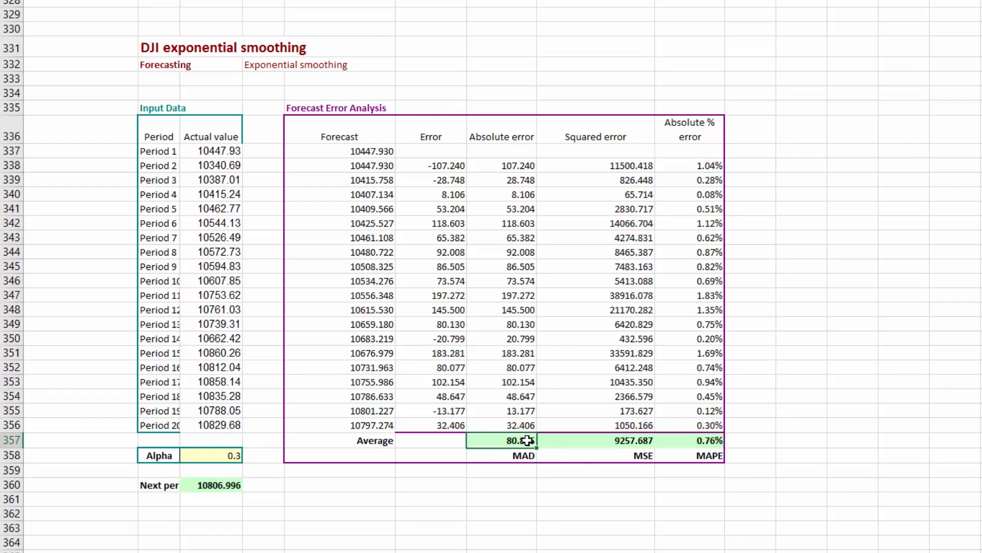
pyautogui.doubleClick(501, 440)
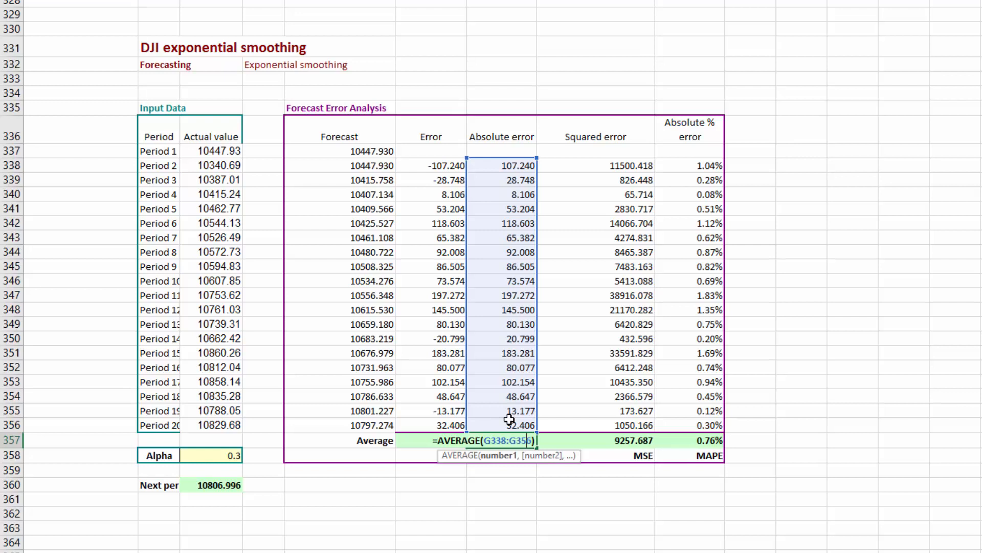
pyautogui.press('Enter')
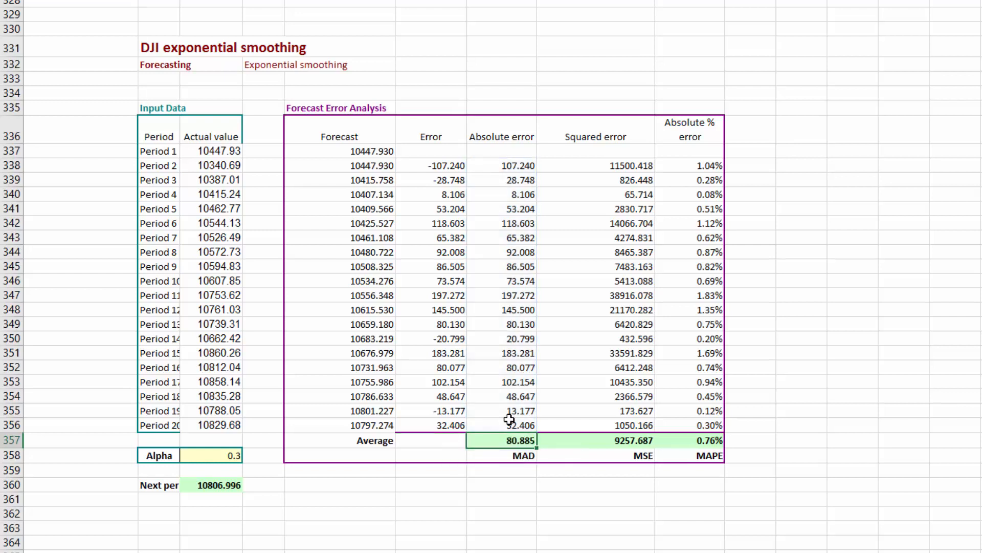
pyautogui.click(630, 440)
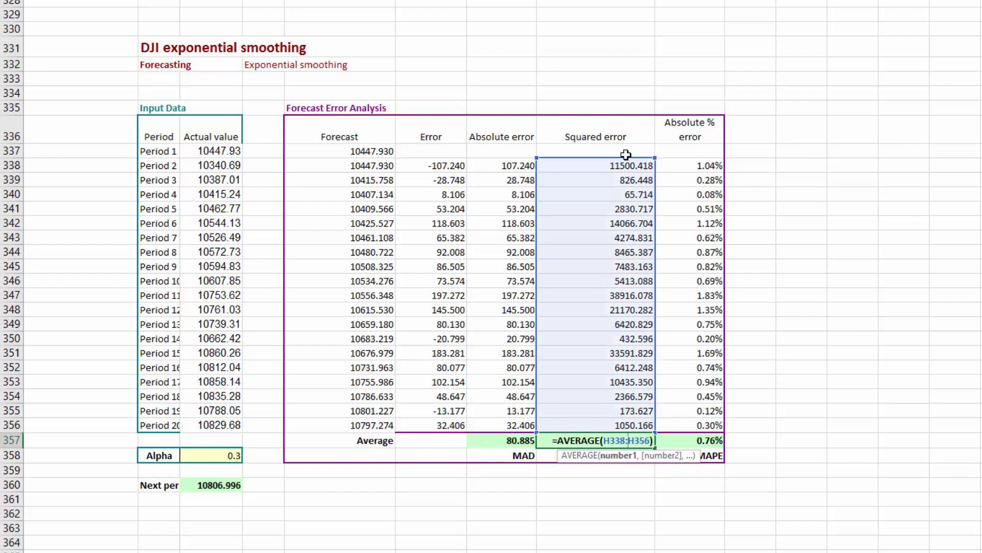
pyautogui.moveTo(623, 418)
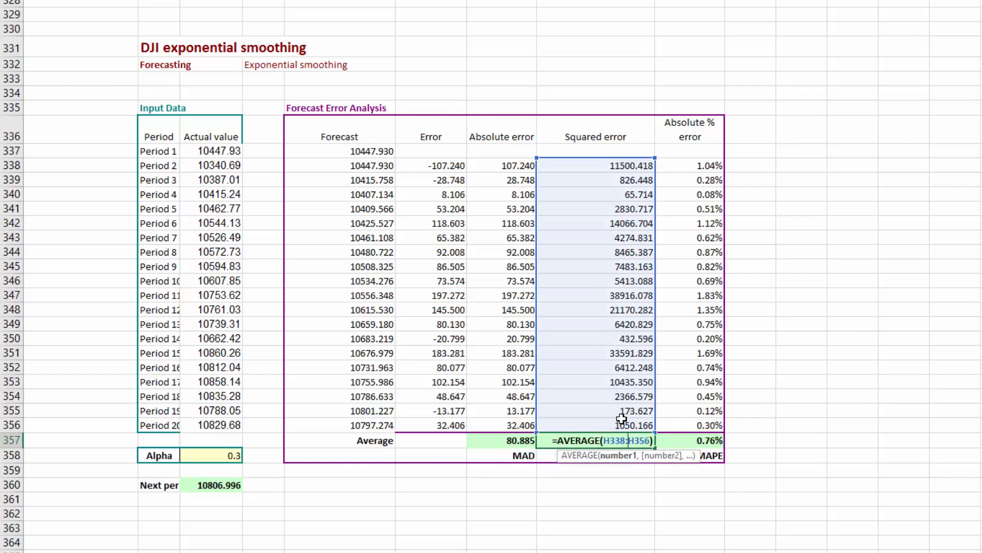
pyautogui.press('Enter')
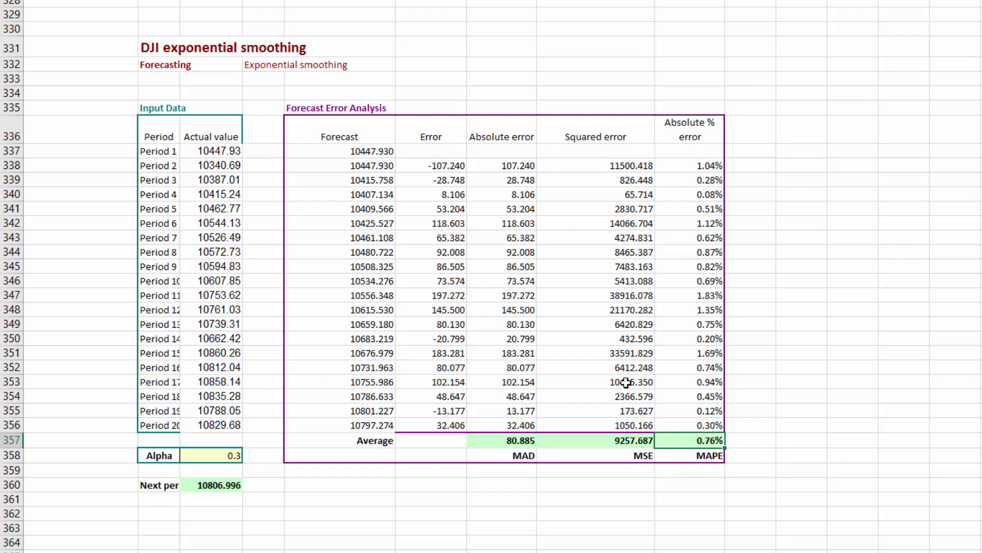
pyautogui.moveTo(650, 309)
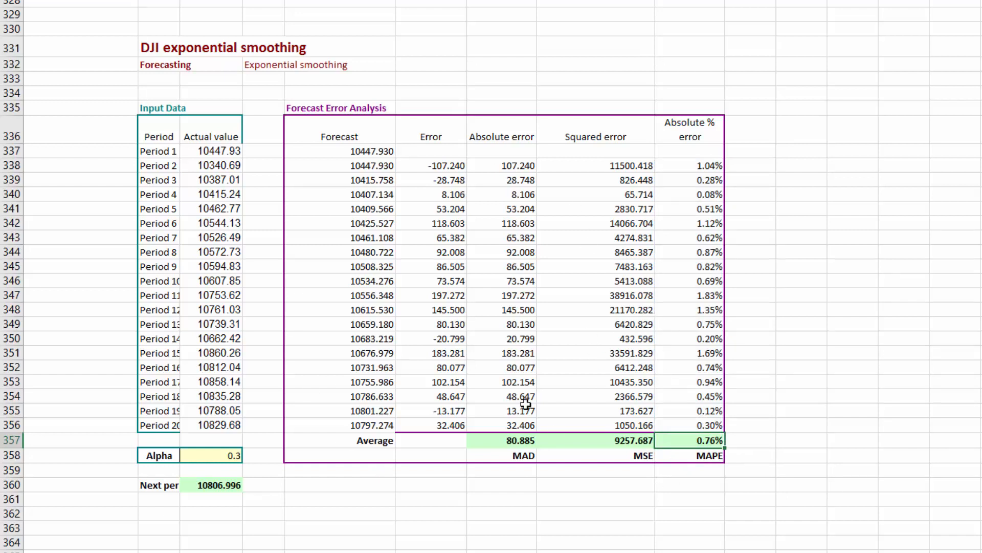
pyautogui.moveTo(206, 455)
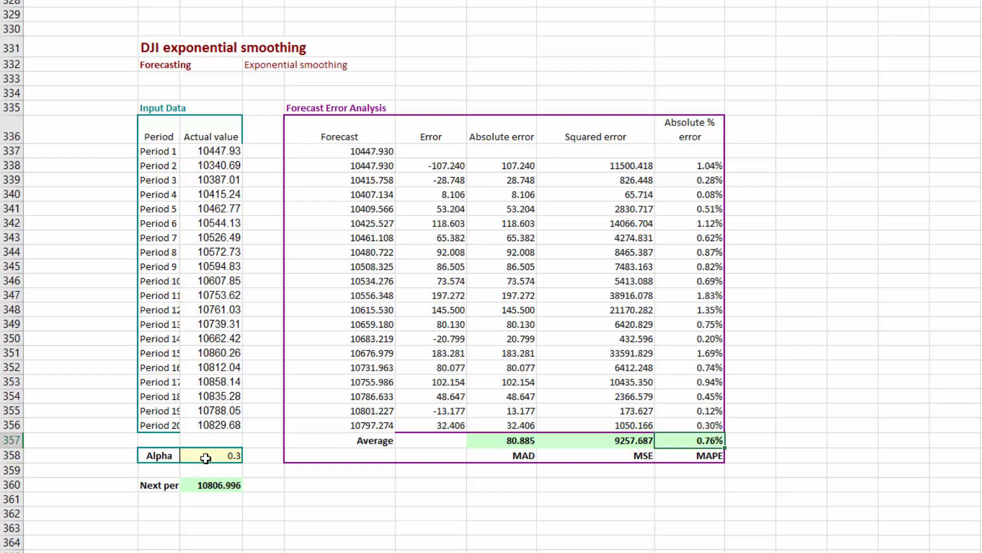
pyautogui.moveTo(220, 470)
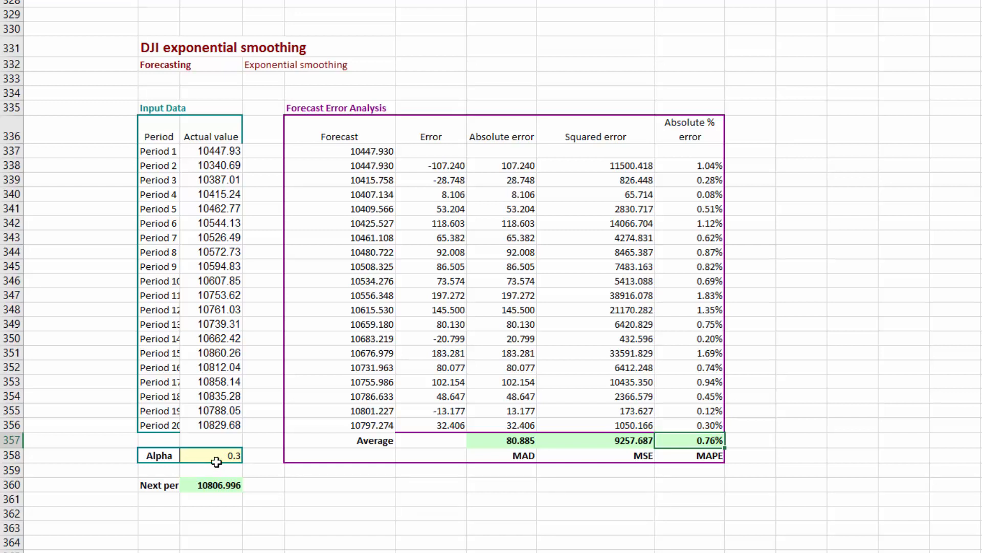
pyautogui.moveTo(713, 440)
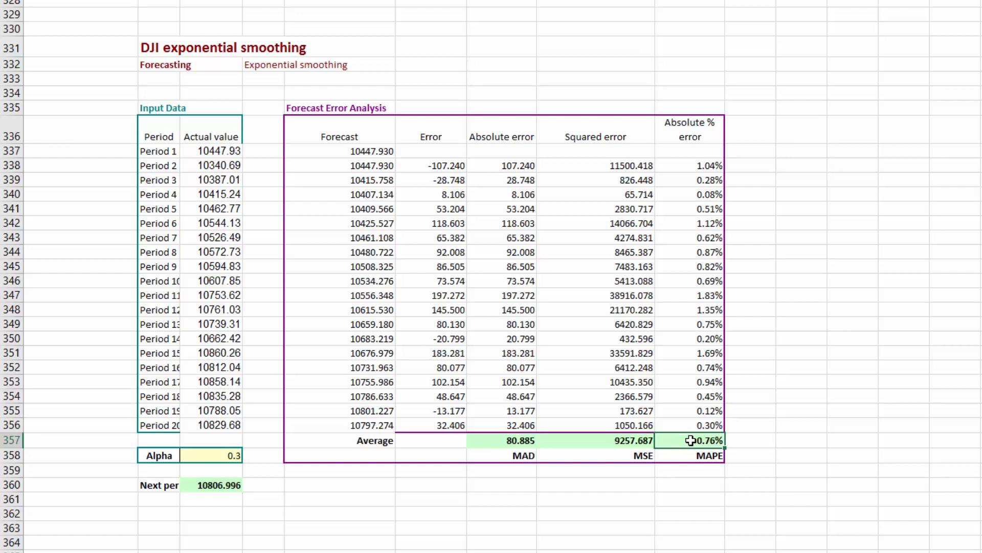
pyautogui.moveTo(695, 442)
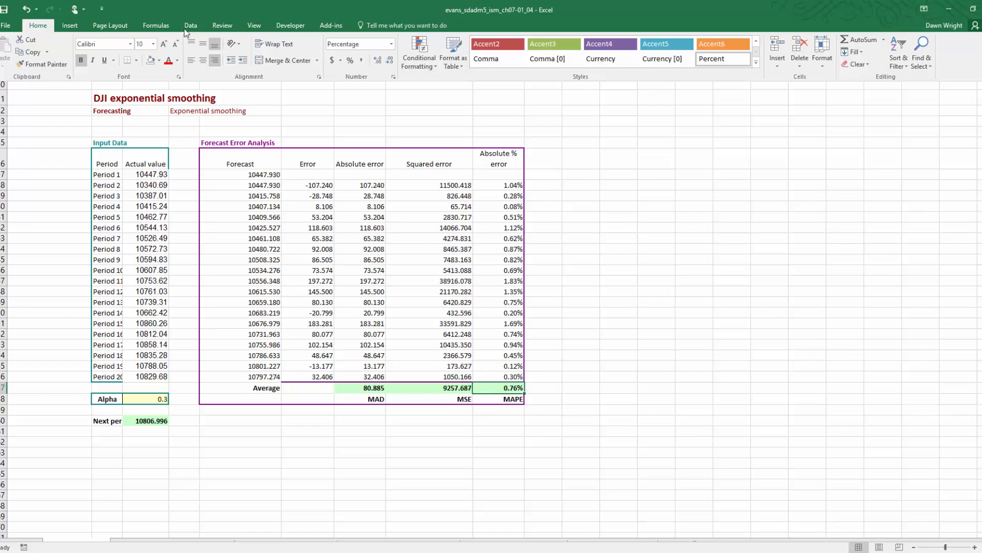
# Bring up Solver Parameters from the Data ribbon's Analysis group.
pyautogui.click(190, 24)
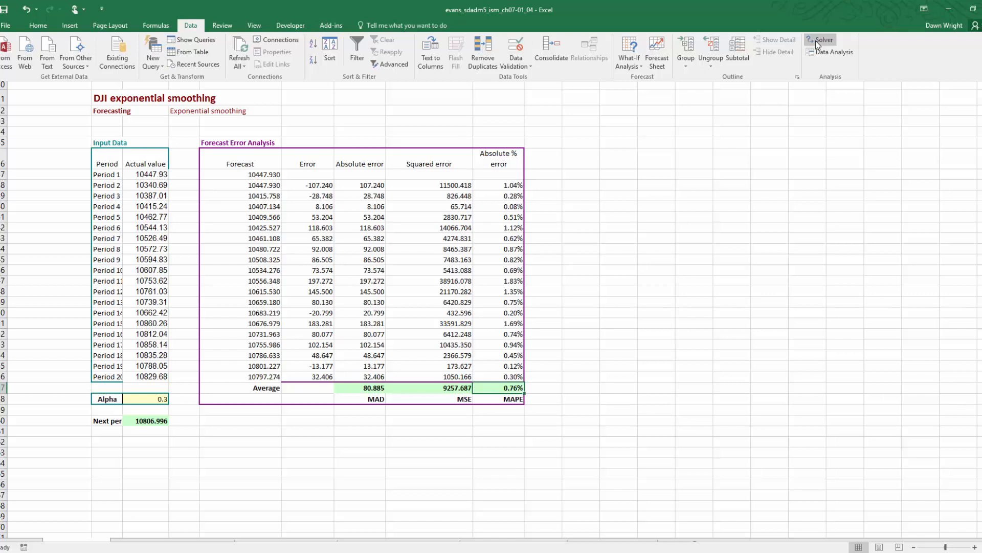
pyautogui.click(821, 40)
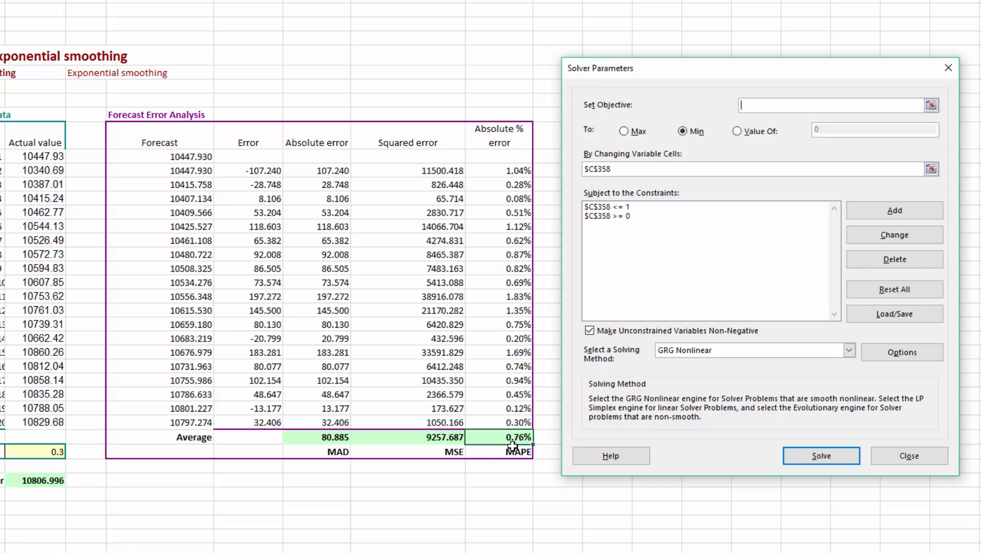
# Make the MAPE average cell I357 the objective to minimize, varying $C$358.
pyautogui.click(510, 436)
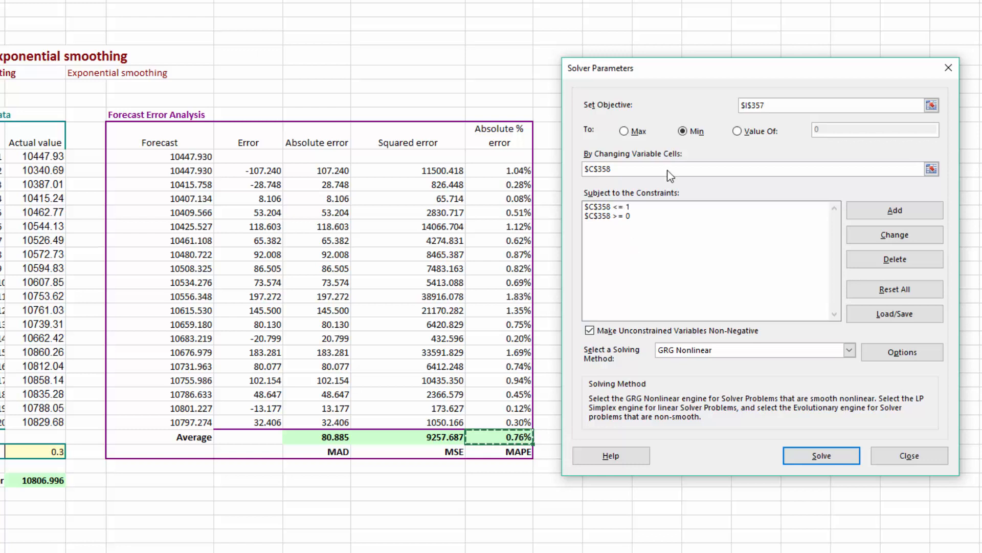
pyautogui.click(682, 131)
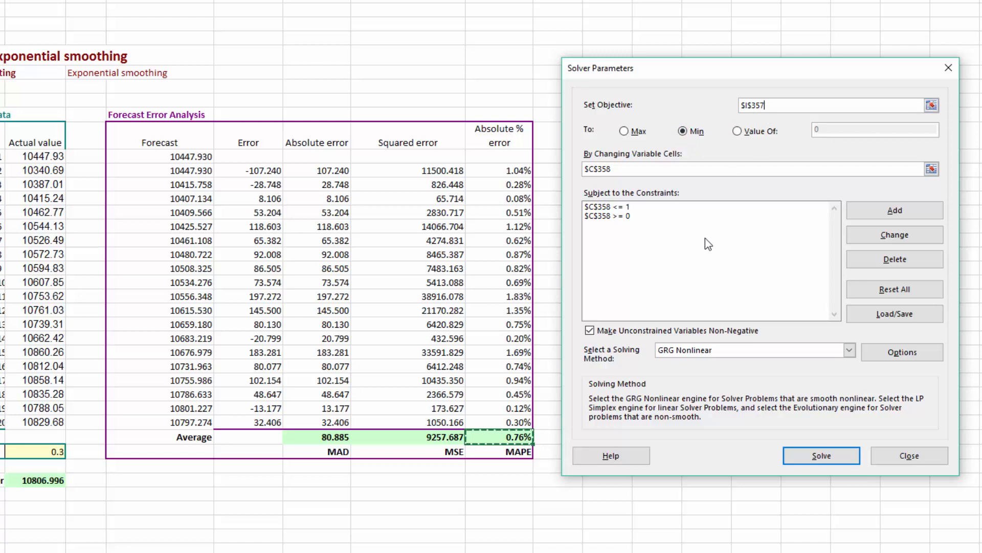
pyautogui.moveTo(695, 188)
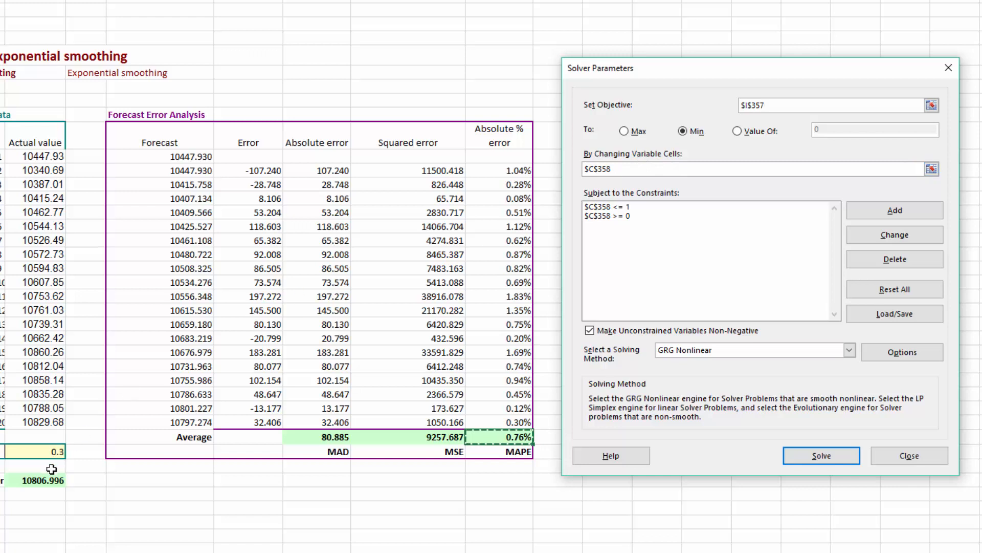
pyautogui.moveTo(53, 452)
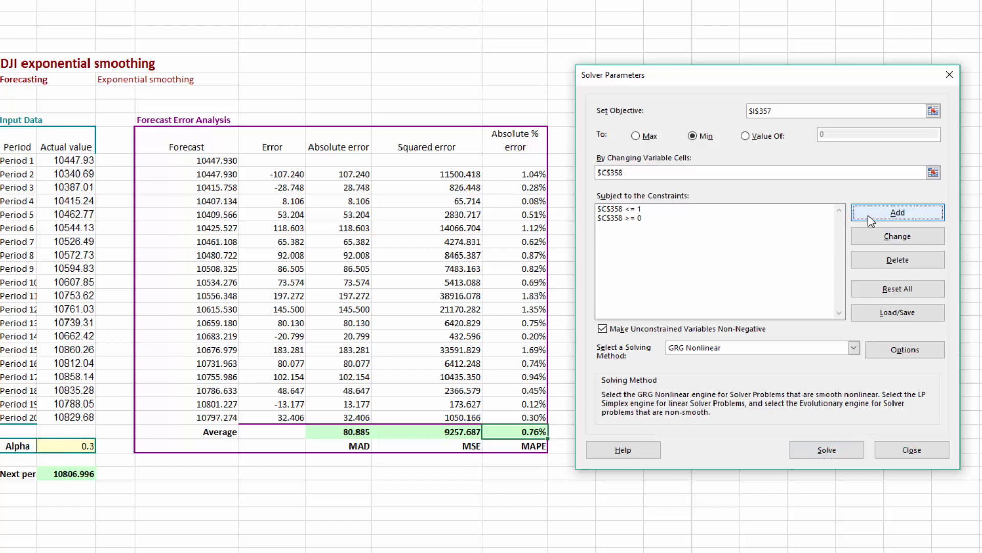
# Add a constraint $C$358 <= 1 on alpha.
pyautogui.click(897, 212)
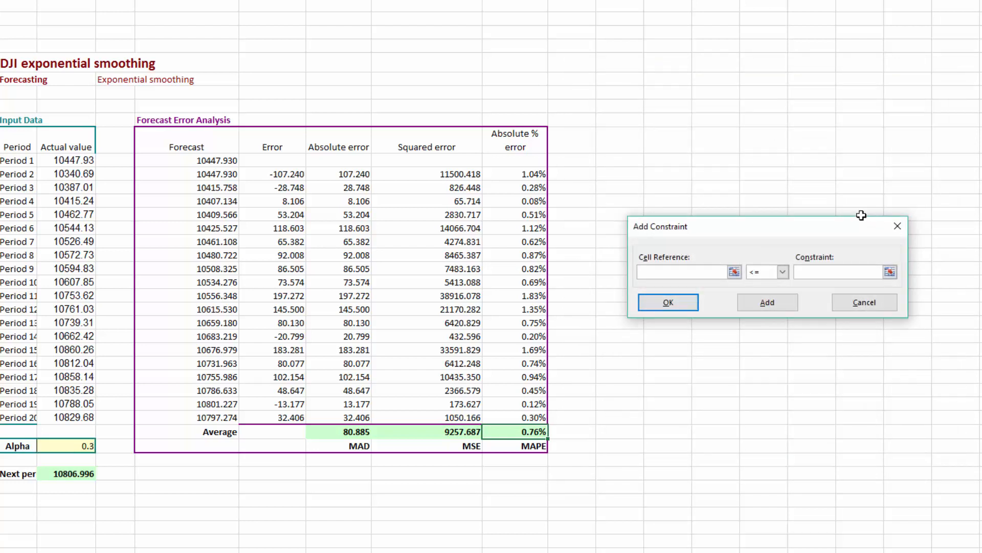
pyautogui.click(682, 273)
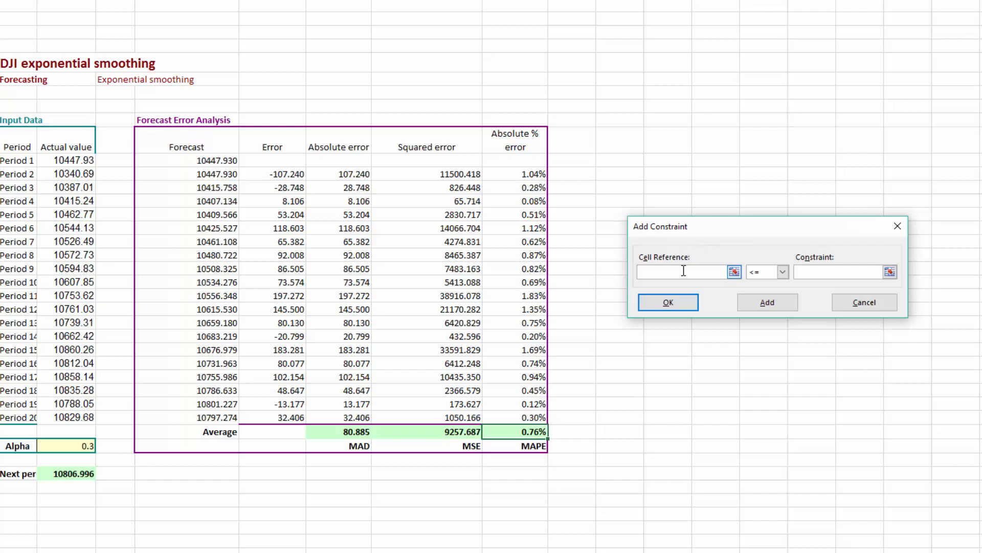
pyautogui.click(683, 271)
pyautogui.write('$C$358')
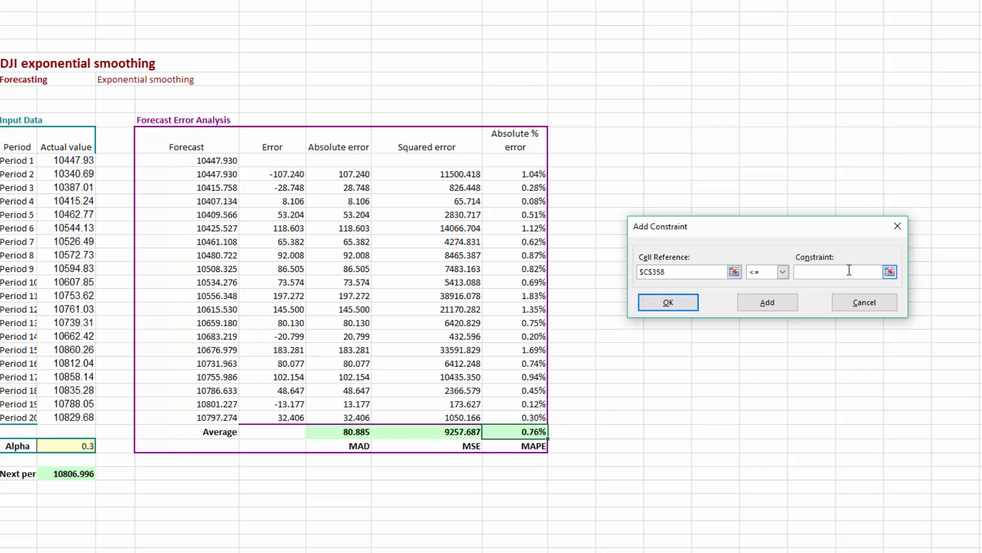
pyautogui.write('1')
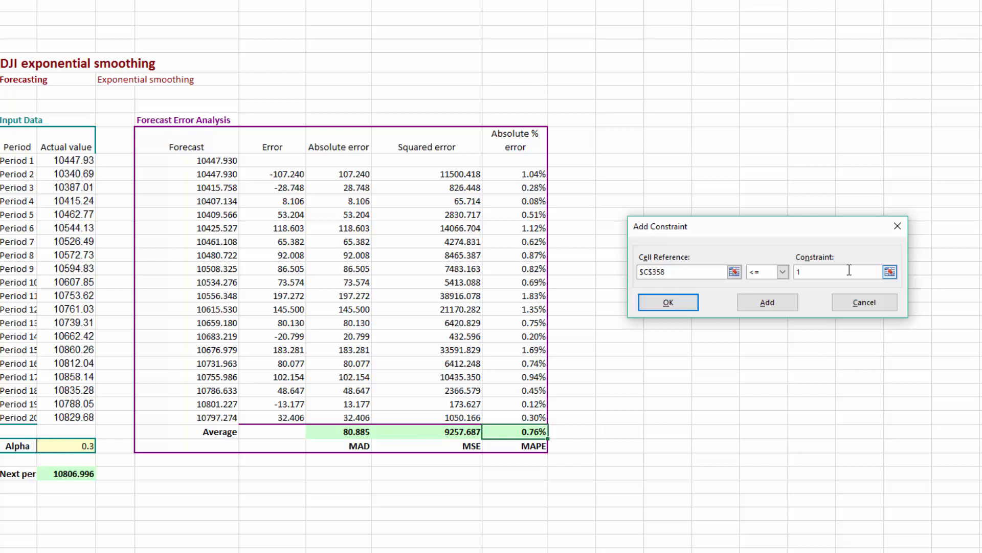
pyautogui.click(667, 301)
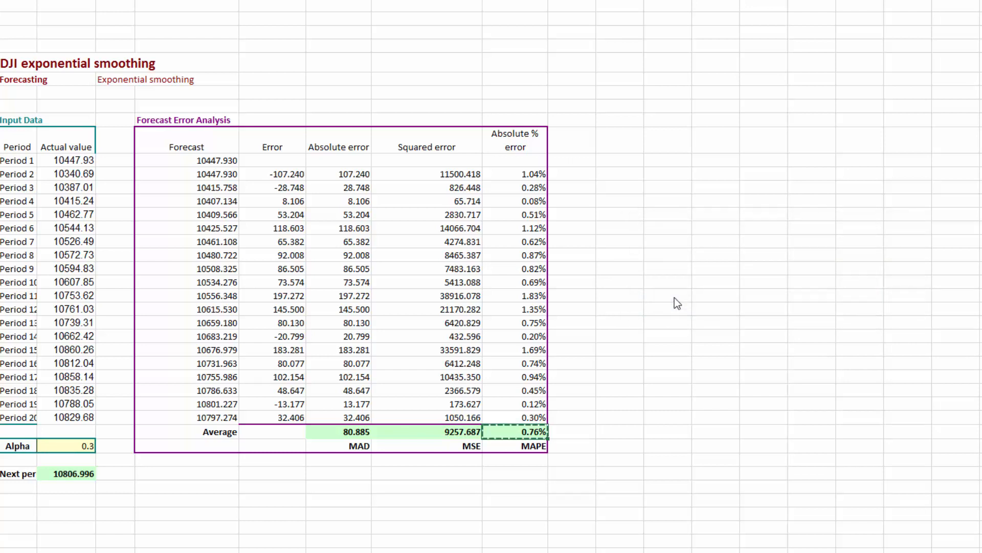
pyautogui.click(676, 303)
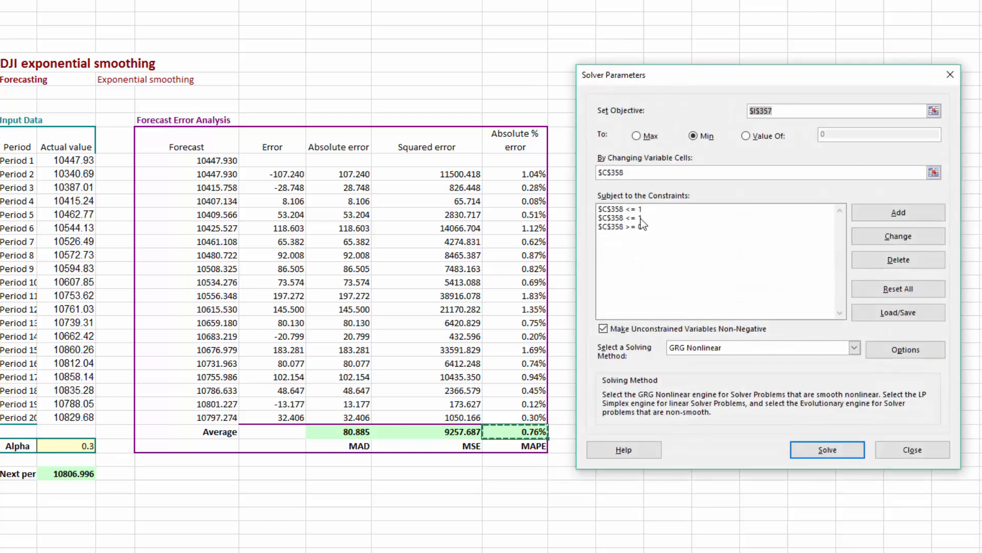
# Delete the duplicate alpha <= 1 constraint, leaving bounds 0 and 1.
pyautogui.click(633, 217)
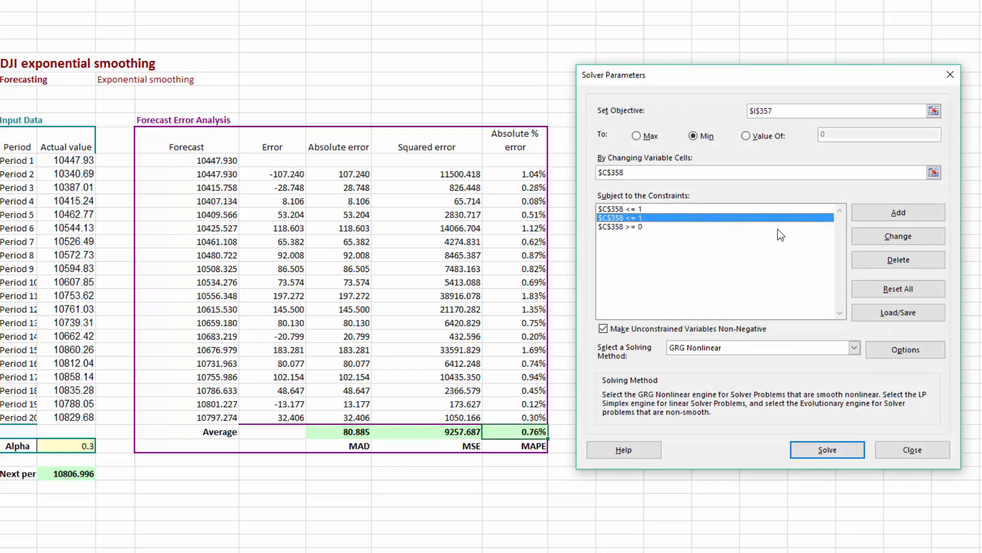
pyautogui.click(897, 258)
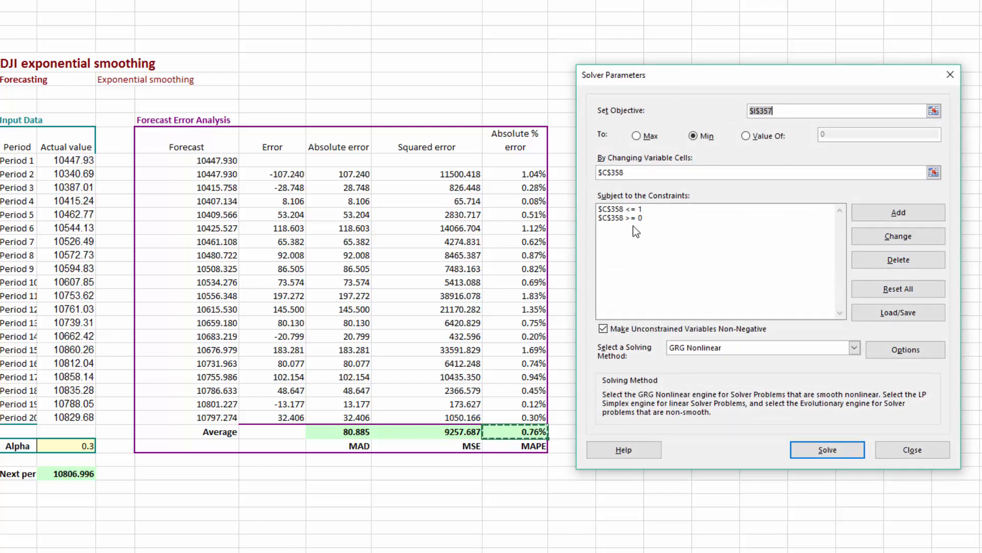
pyautogui.click(897, 213)
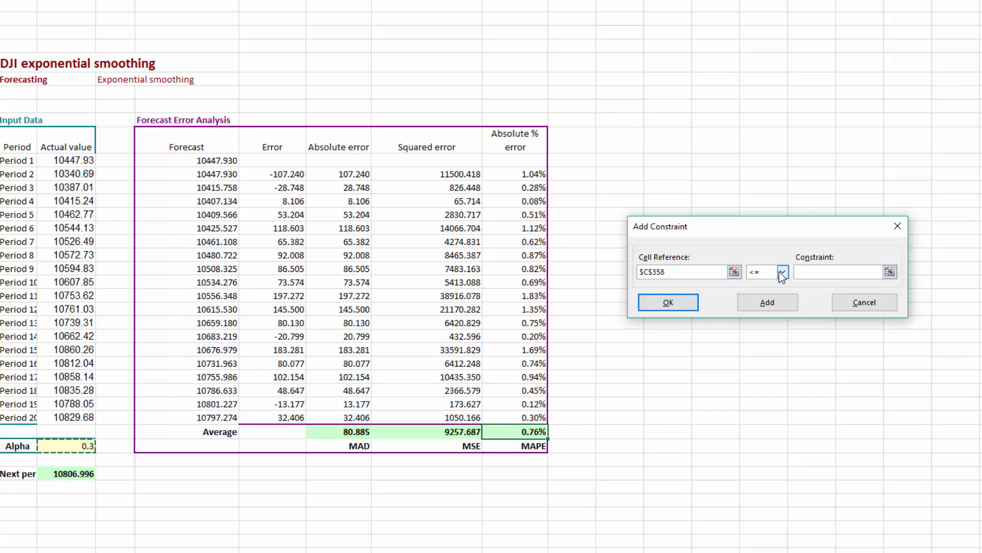
pyautogui.click(782, 271)
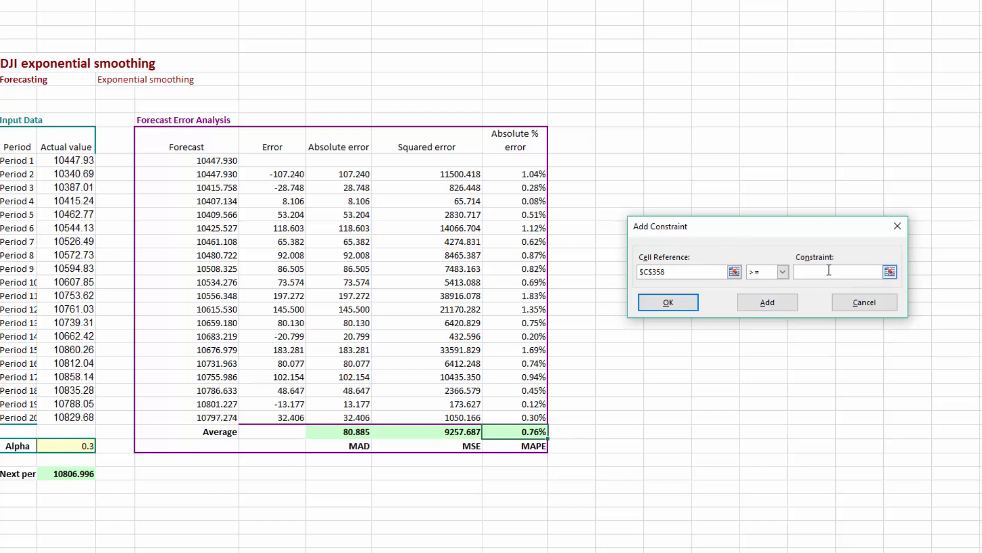
pyautogui.write('0')
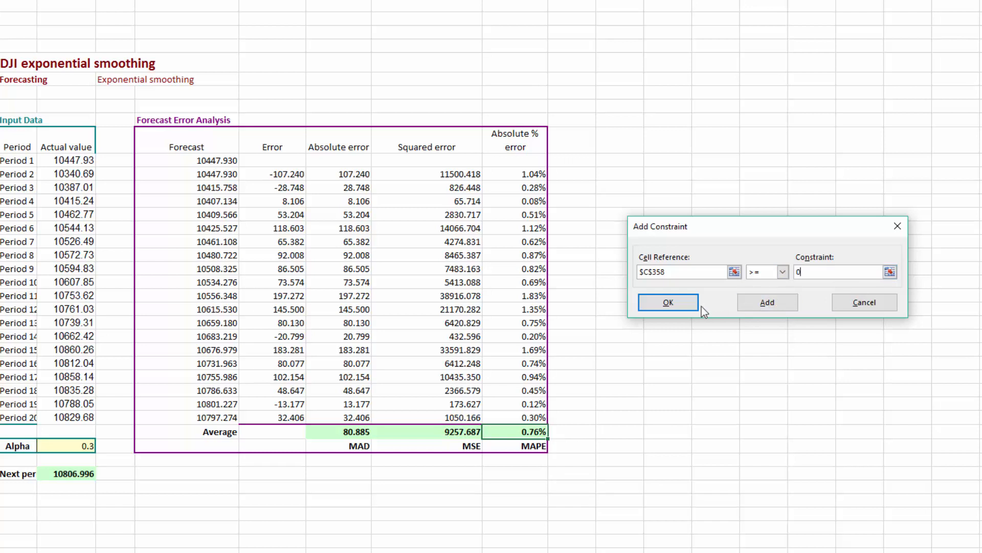
pyautogui.click(668, 302)
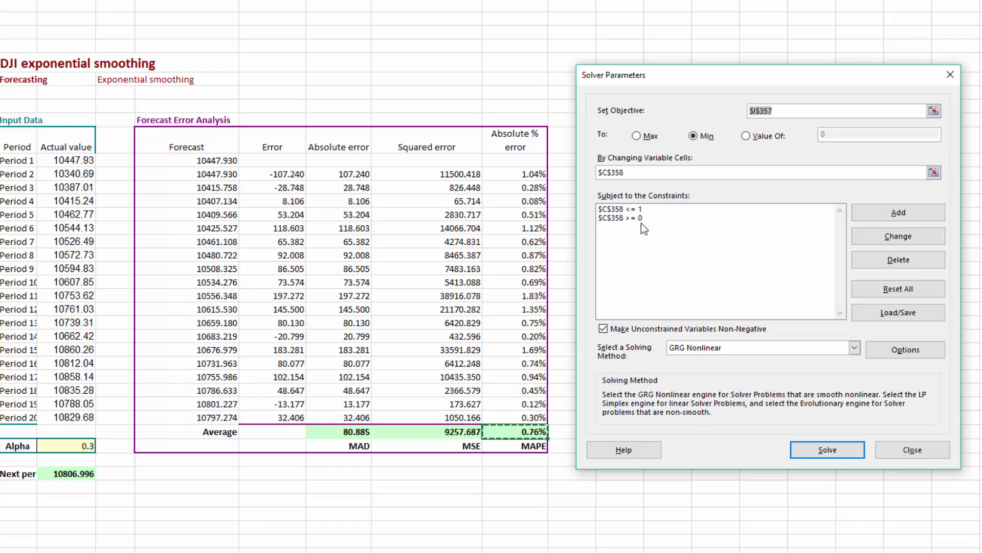
pyautogui.moveTo(797, 366)
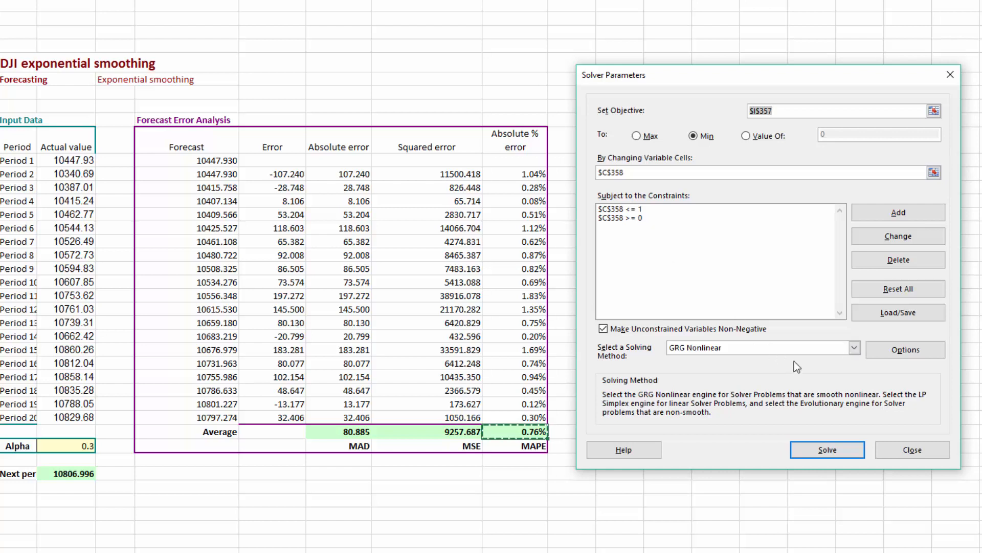
pyautogui.moveTo(799, 363)
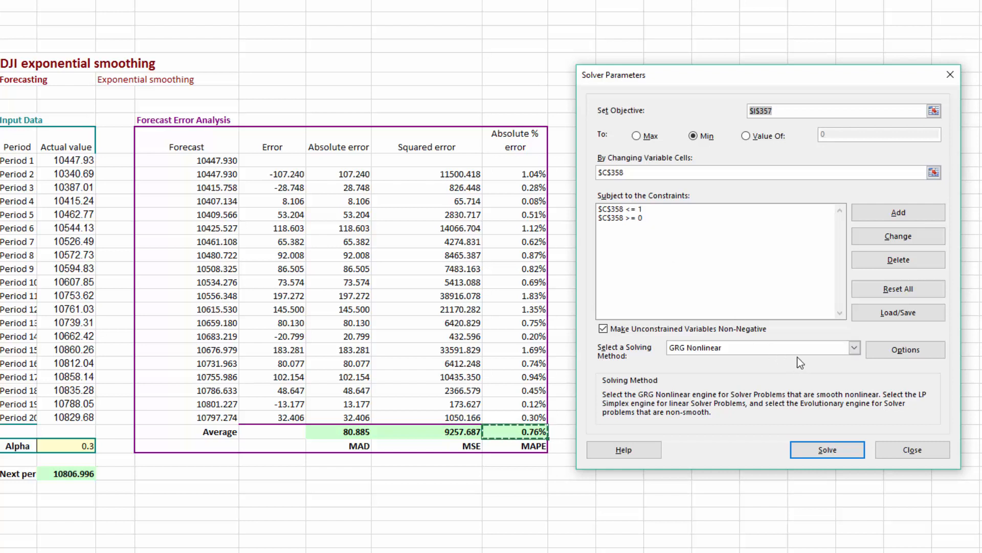
# Run Solve so alpha converges to about 0.808 and MAPE drops to 0.51%.
pyautogui.click(603, 328)
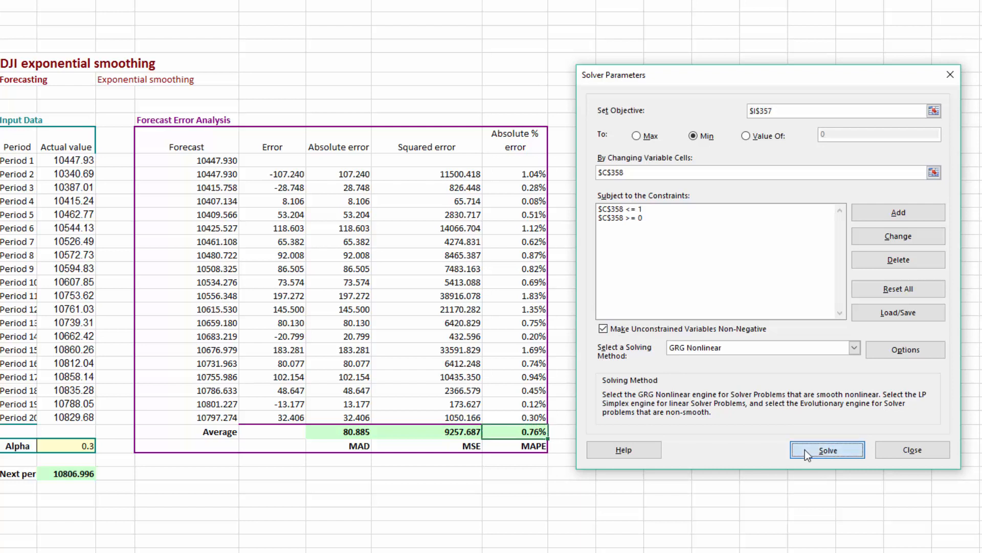
pyautogui.click(827, 449)
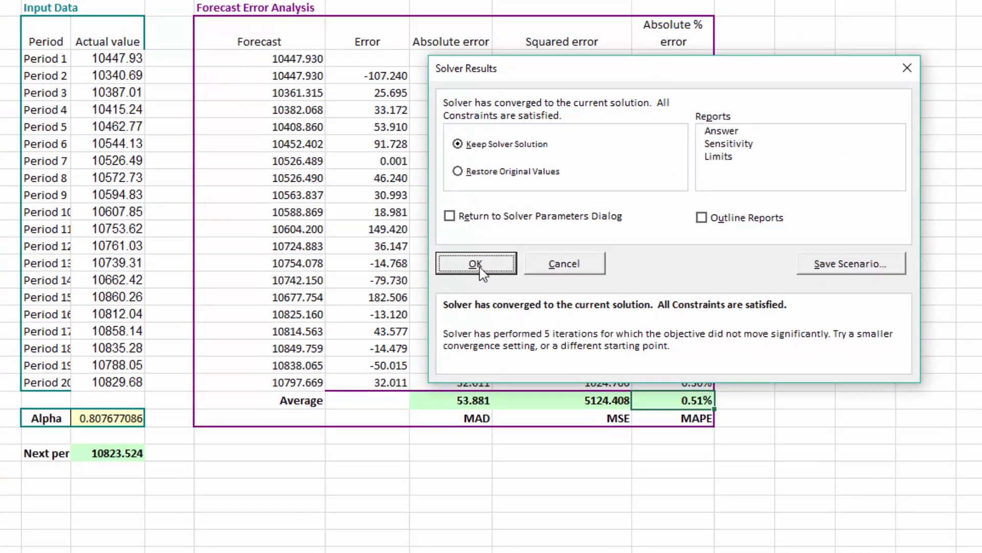
# Keep the Solver solution with alpha 0.807677086, MAPE 0.51%, next forecast 10823.524.
pyautogui.click(475, 263)
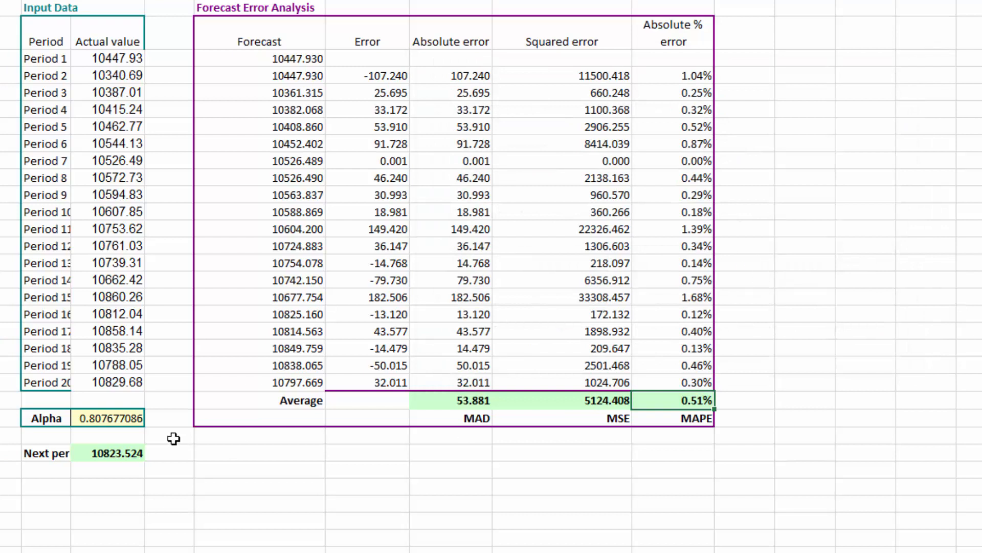
pyautogui.moveTo(105, 439)
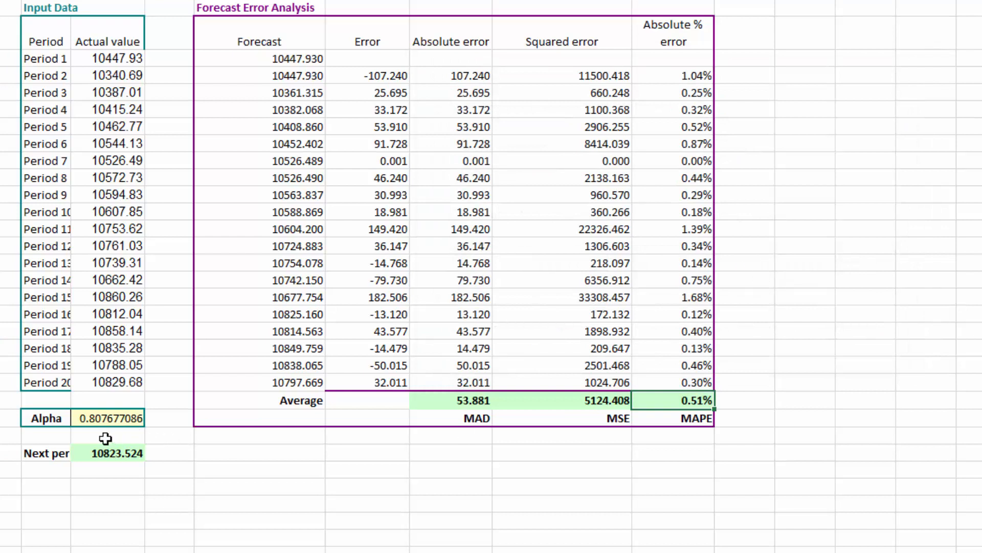
pyautogui.moveTo(102, 431)
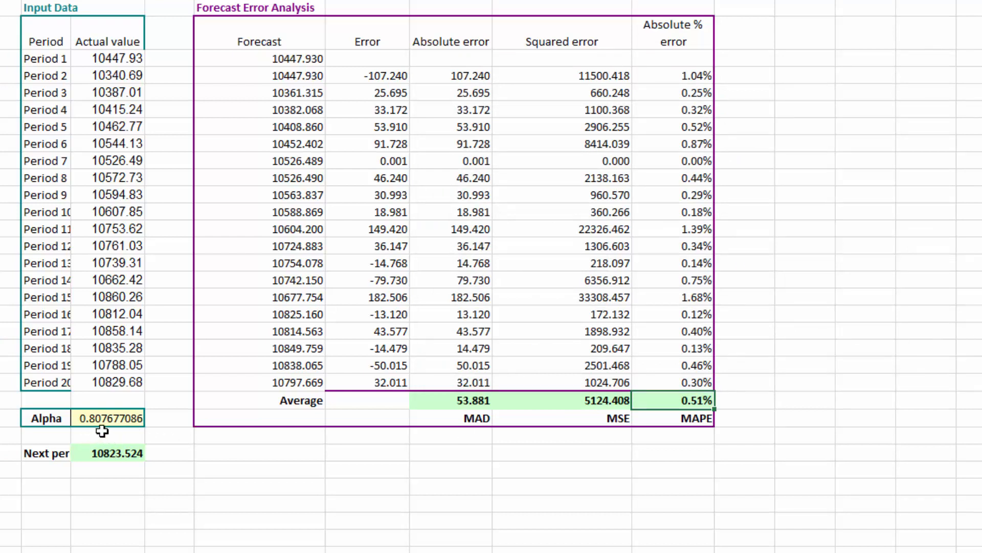
pyautogui.moveTo(107, 434)
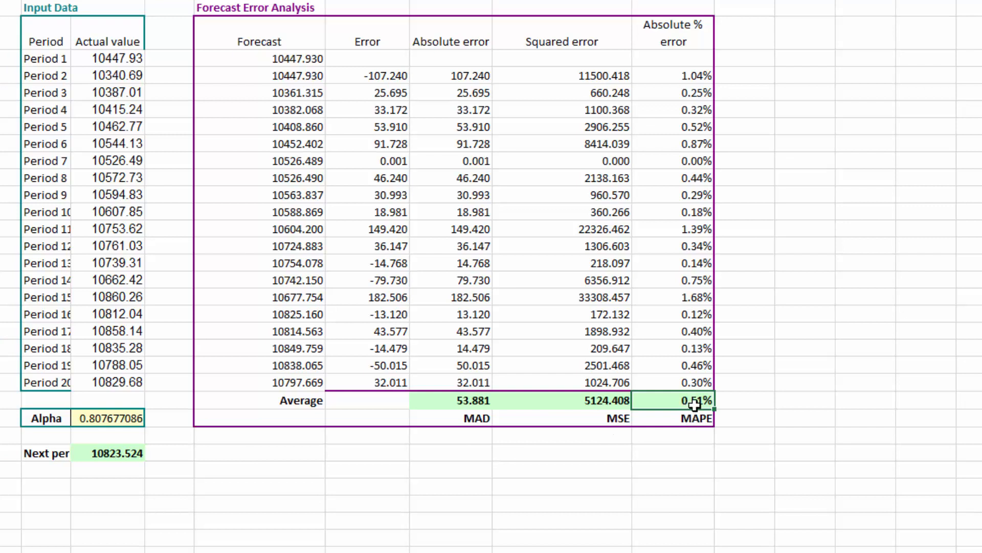
pyautogui.moveTo(868, 393)
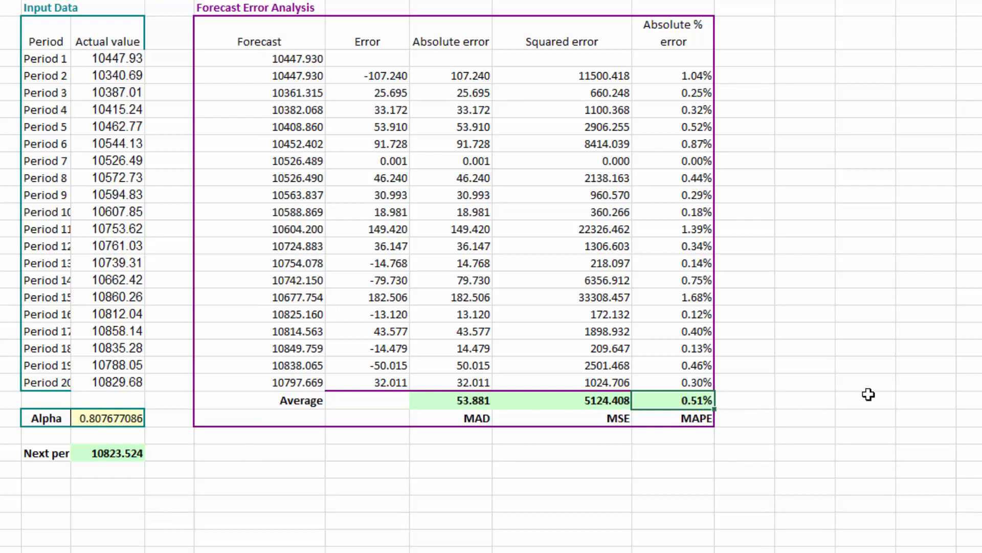
pyautogui.moveTo(480, 400)
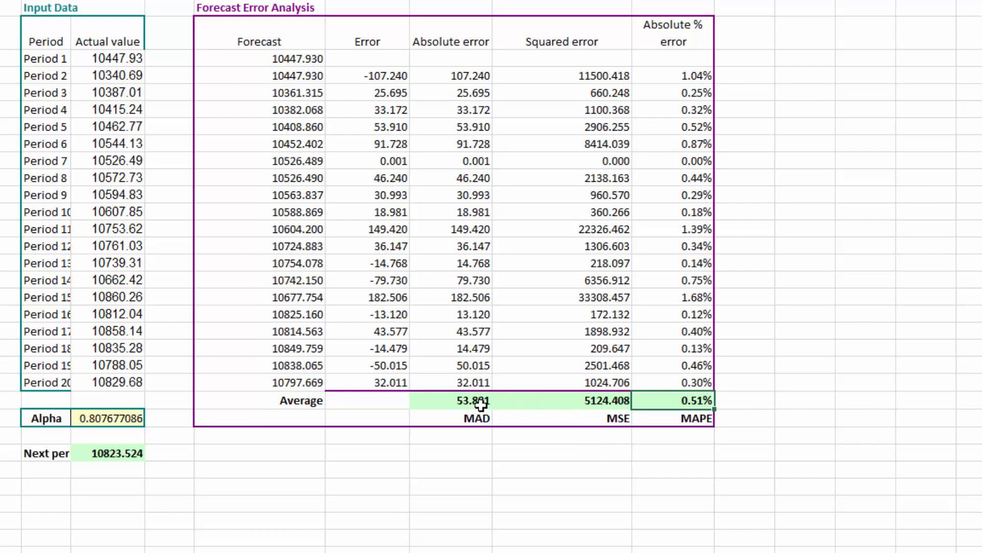
pyautogui.moveTo(600, 403)
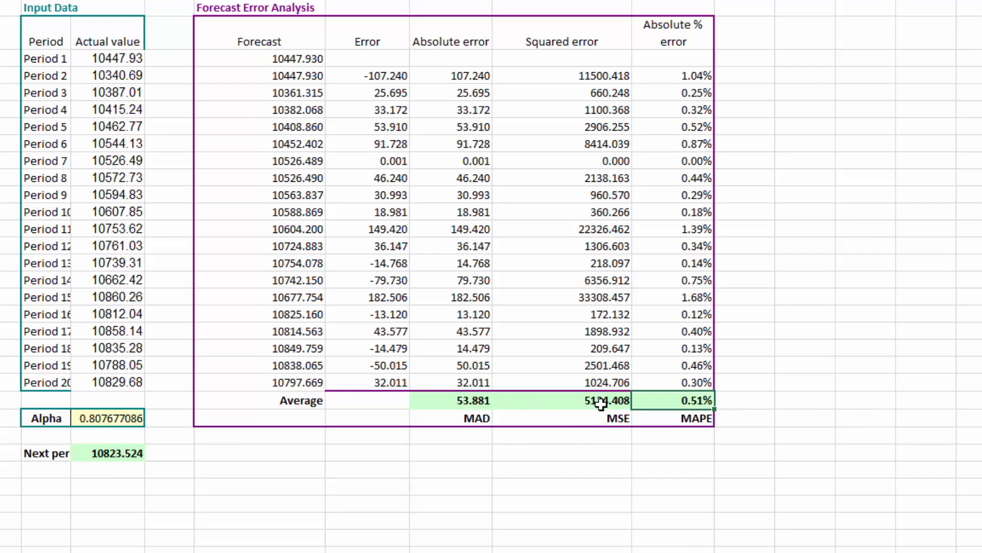
pyautogui.moveTo(559, 423)
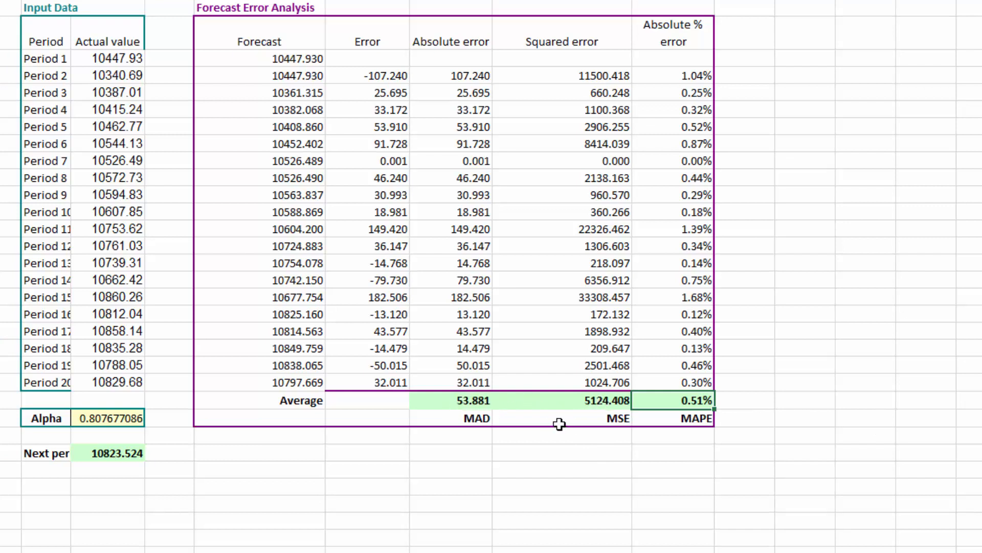
pyautogui.moveTo(679, 416)
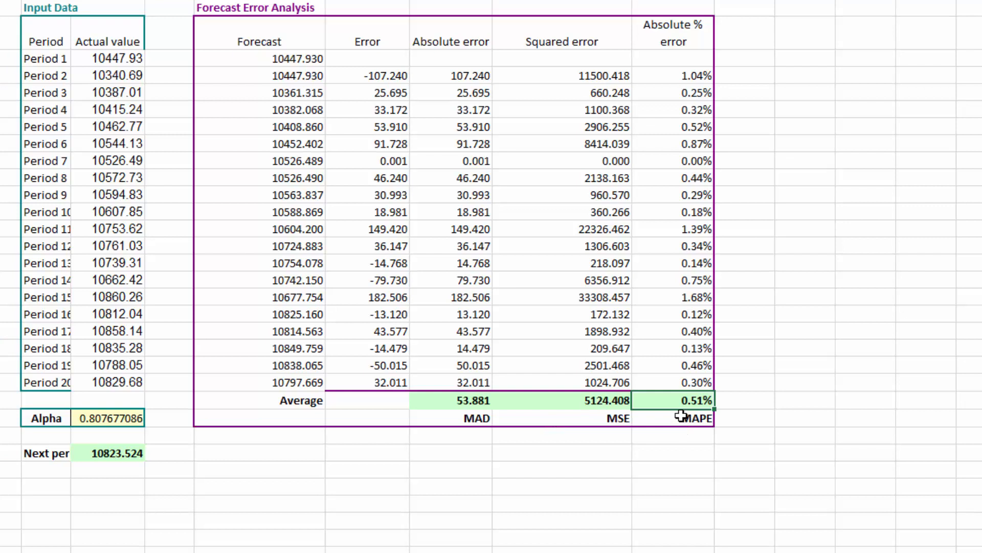
pyautogui.moveTo(686, 410)
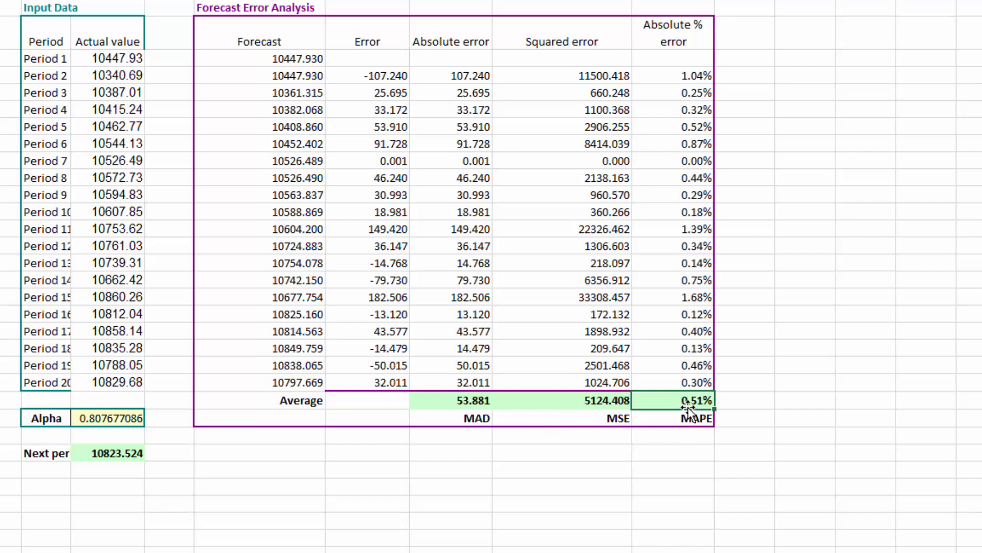